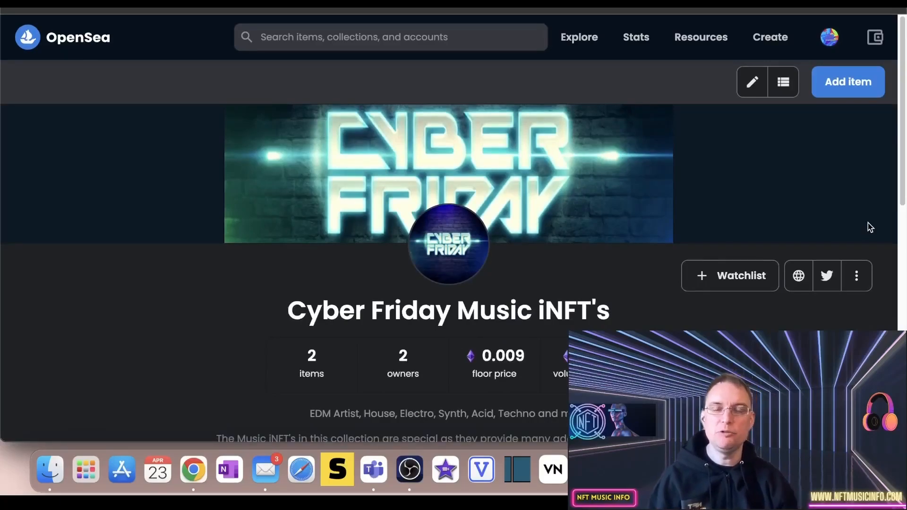
- Expand the Cyber Friday Music iNFT collection description and read its buyer benefits list
scroll(down, 3)
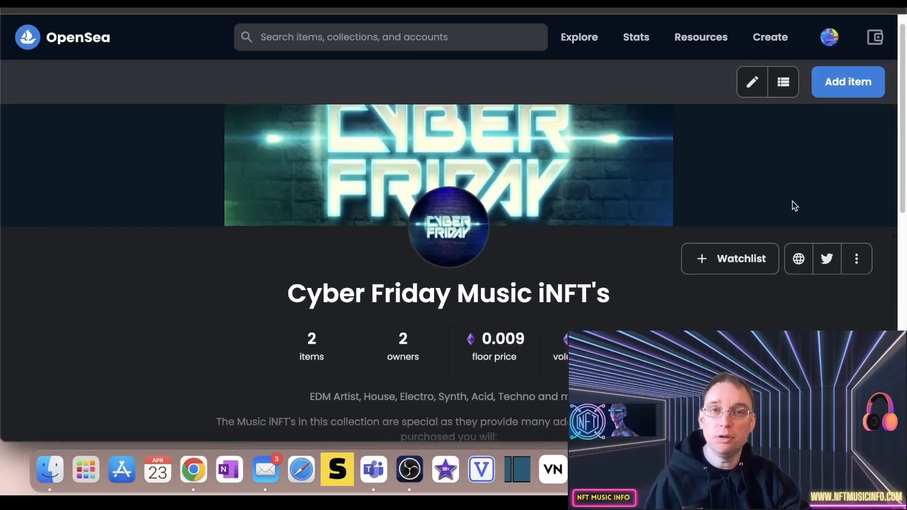
scroll(down, 3)
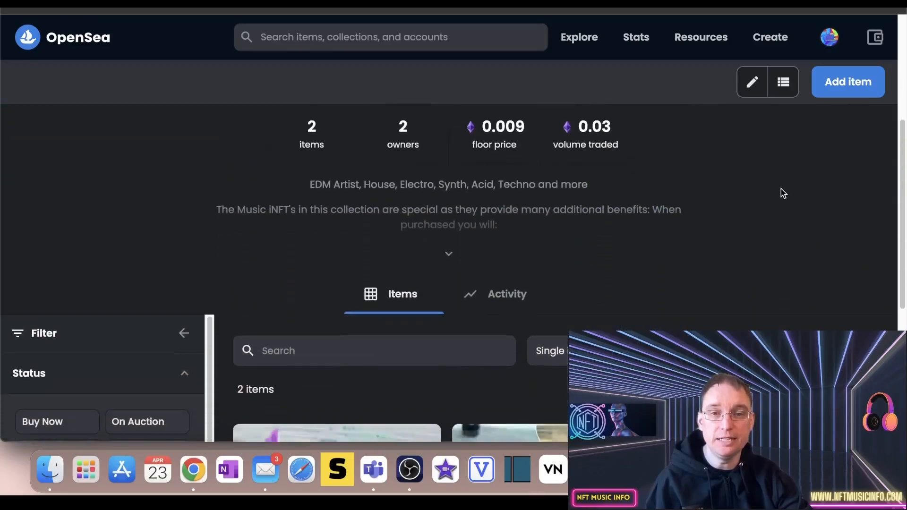
scroll(down, 3)
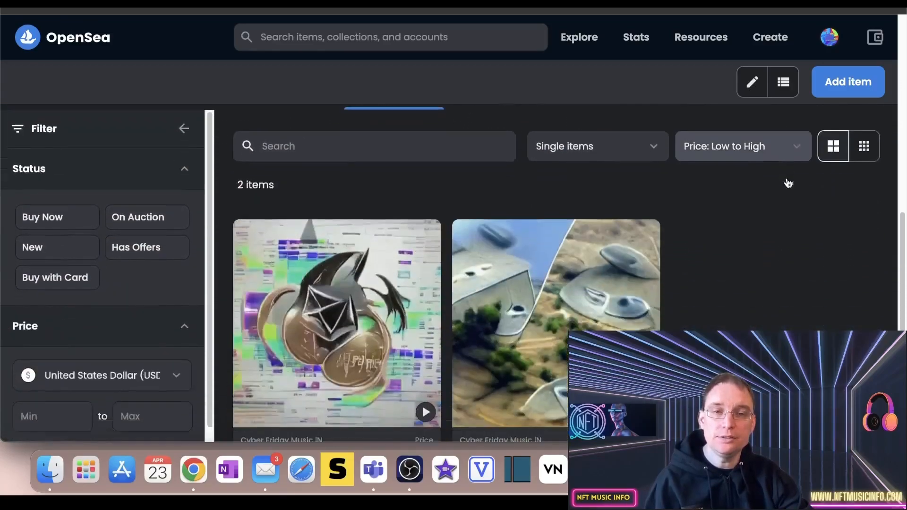
scroll(up, 3)
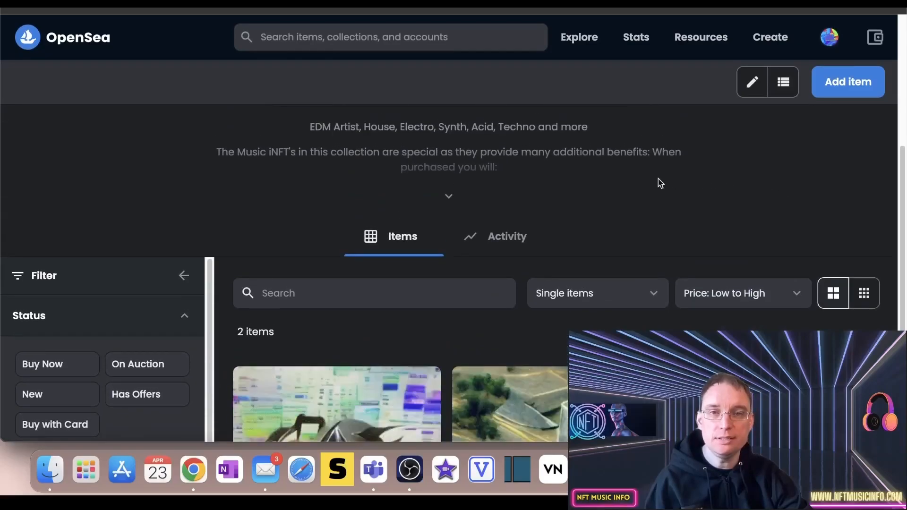
click(448, 196)
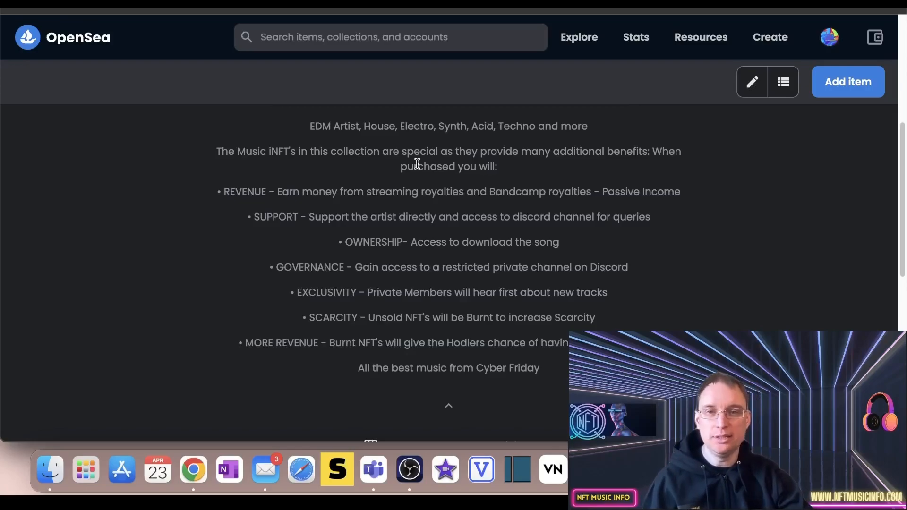
mouse_move(240, 166)
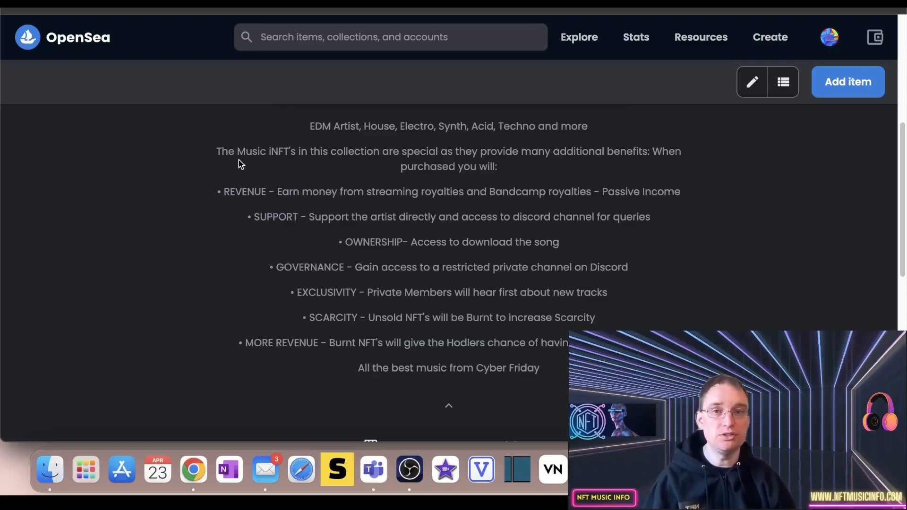
scroll(down, 3)
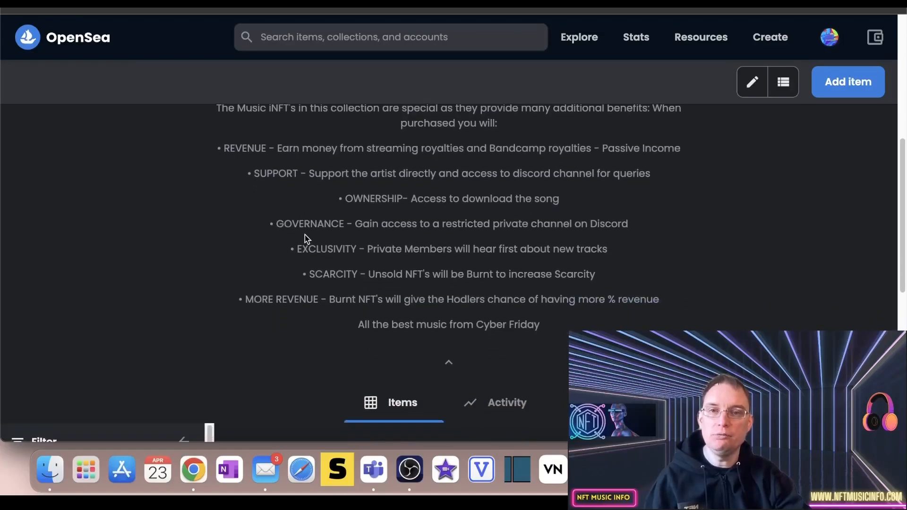
scroll(down, 3)
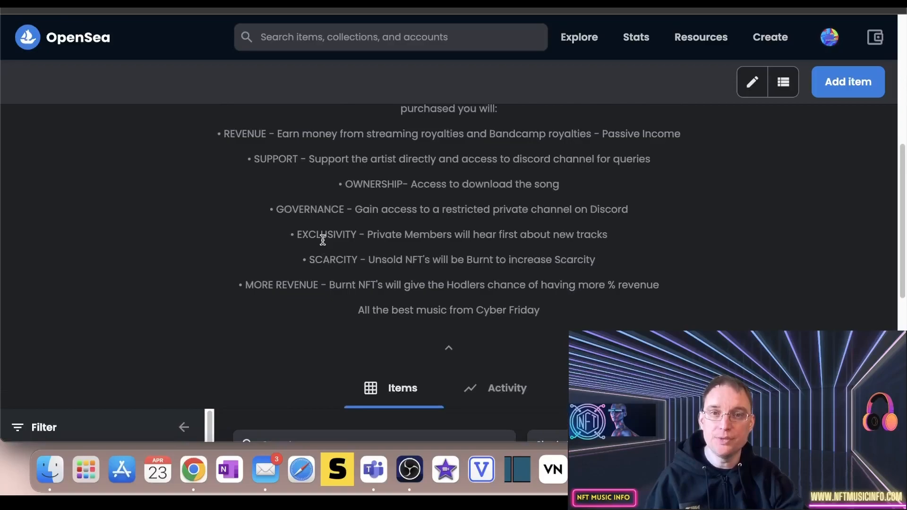
mouse_move(272, 163)
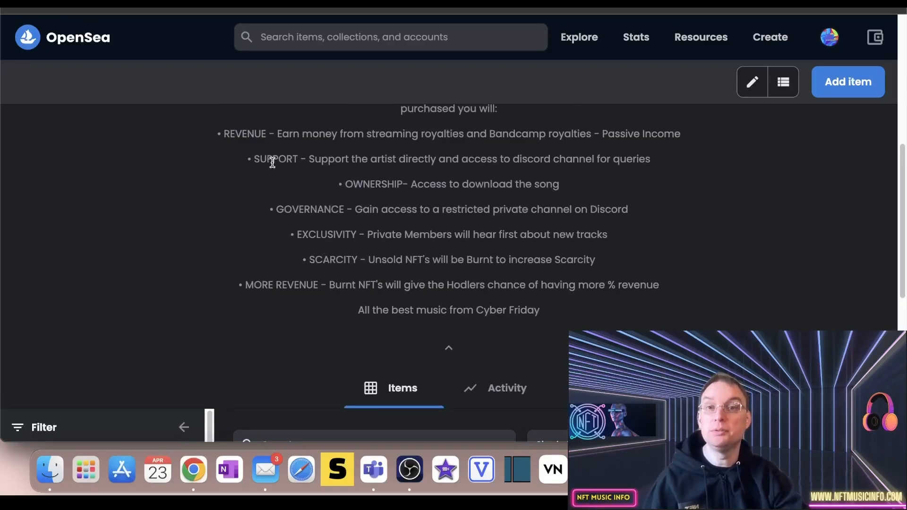
scroll(down, 3)
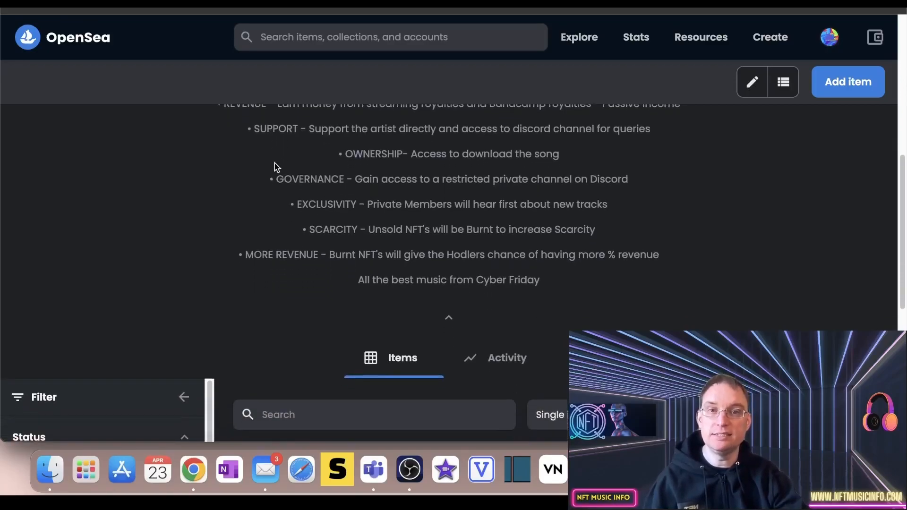
scroll(down, 3)
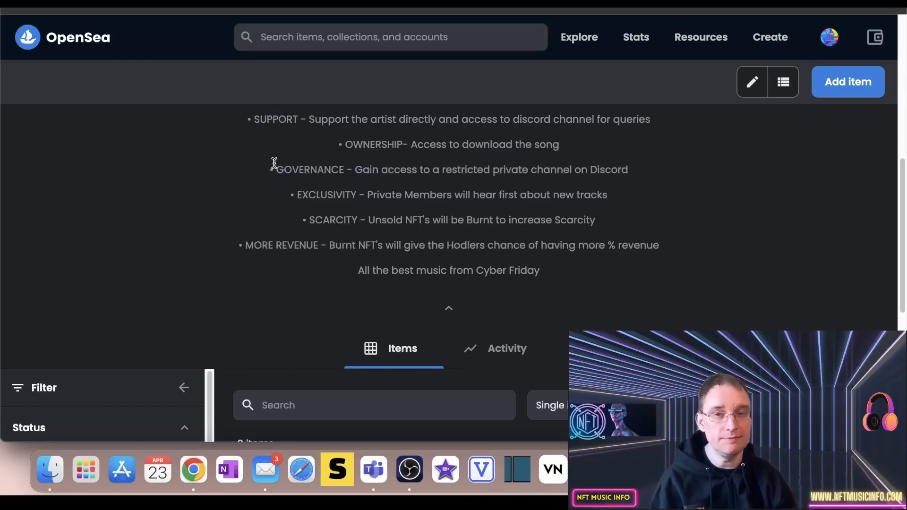
mouse_move(268, 169)
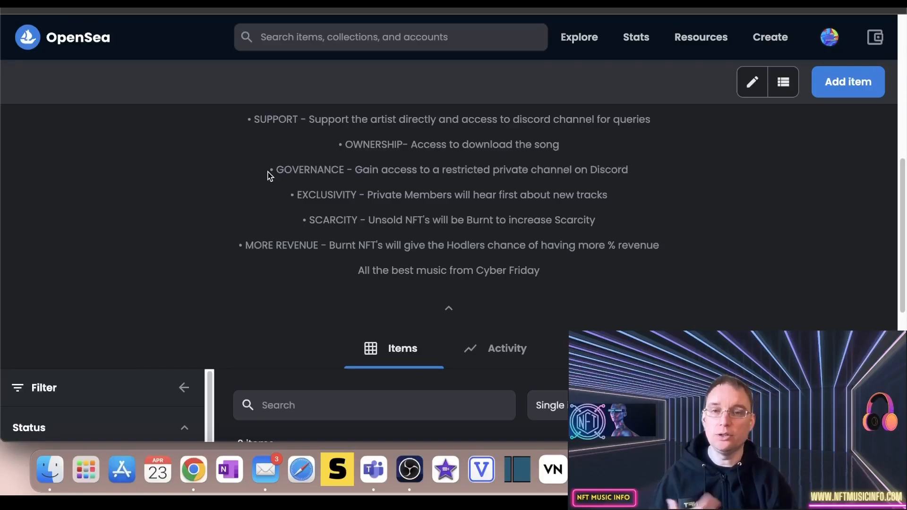
mouse_move(340, 235)
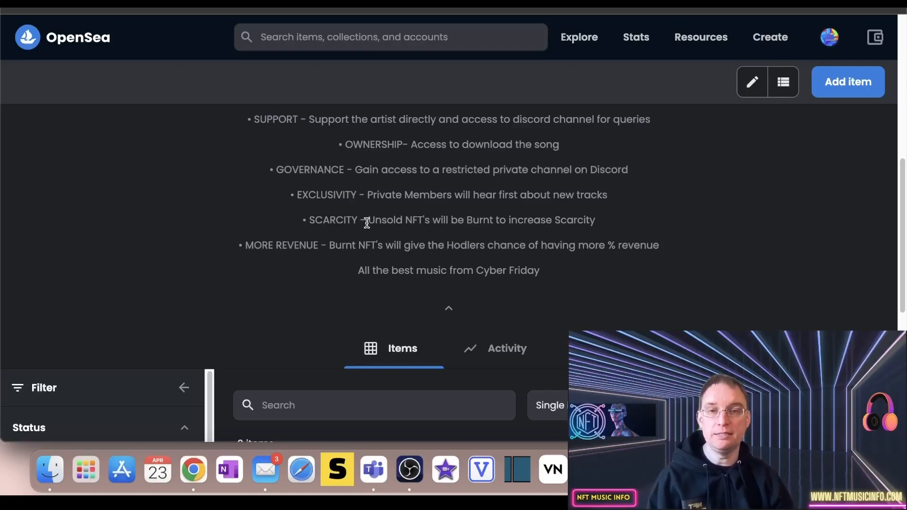
mouse_move(323, 249)
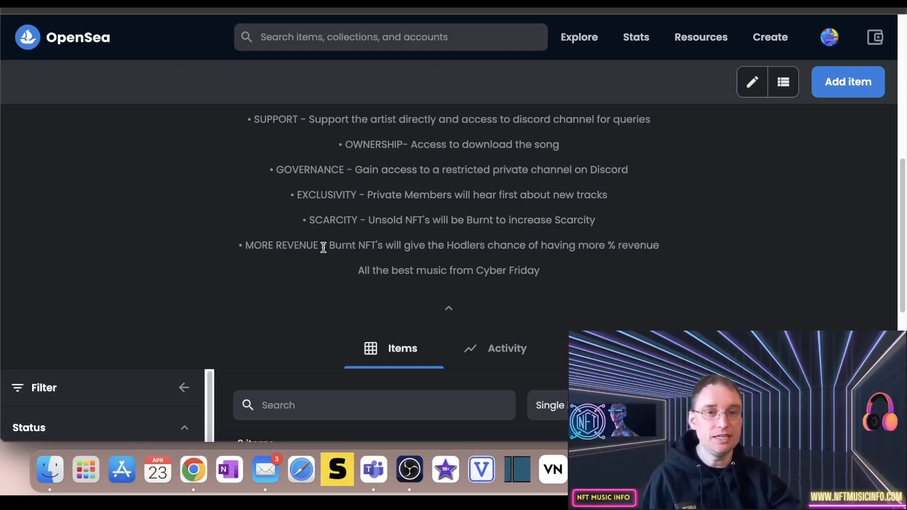
scroll(down, 3)
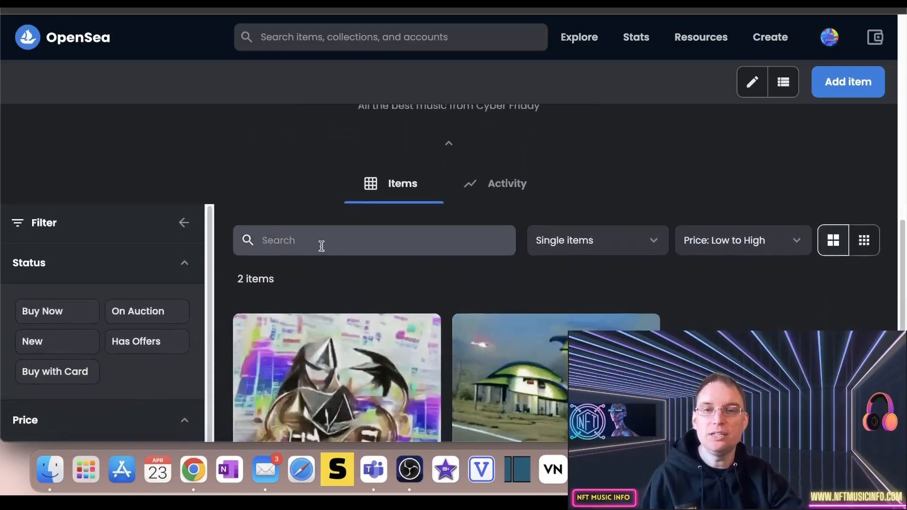
scroll(down, 3)
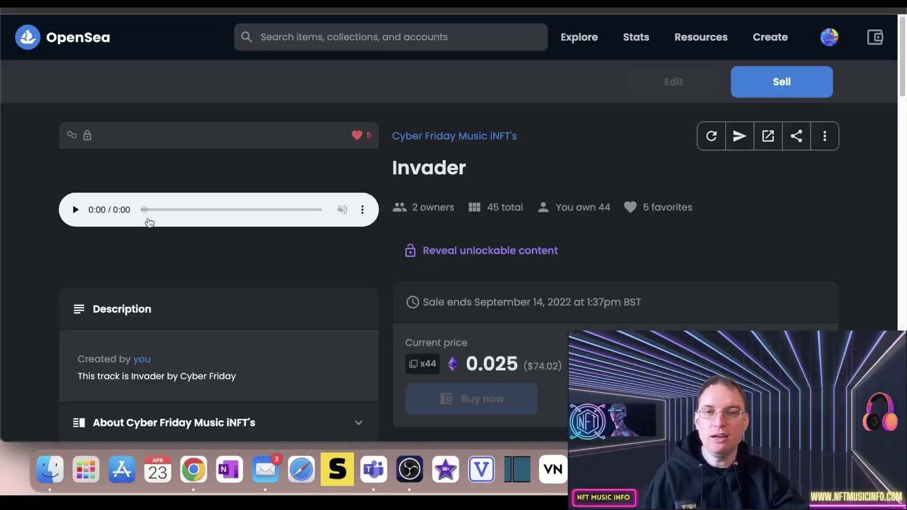
click(75, 209)
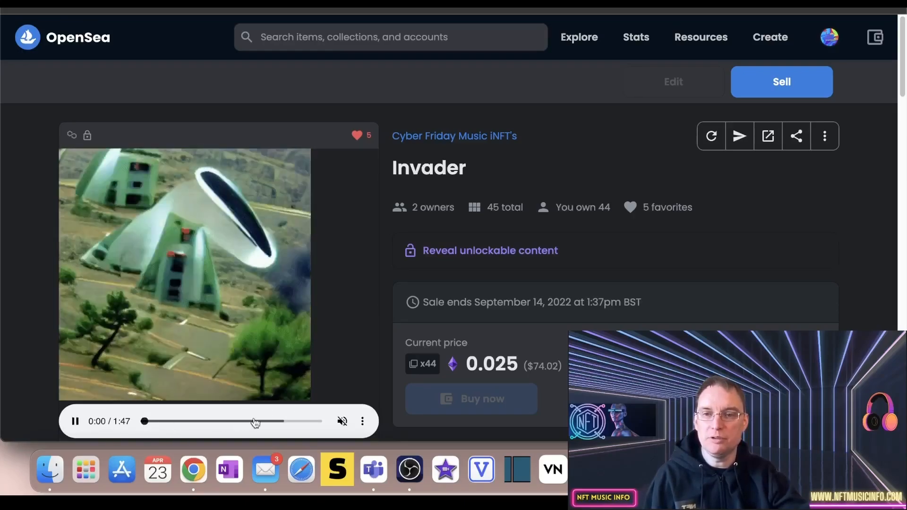
click(341, 421)
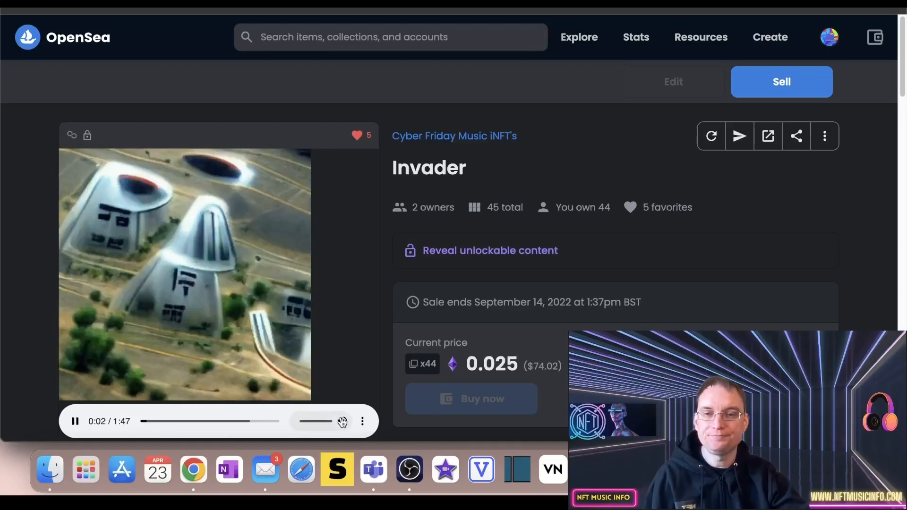
click(171, 421)
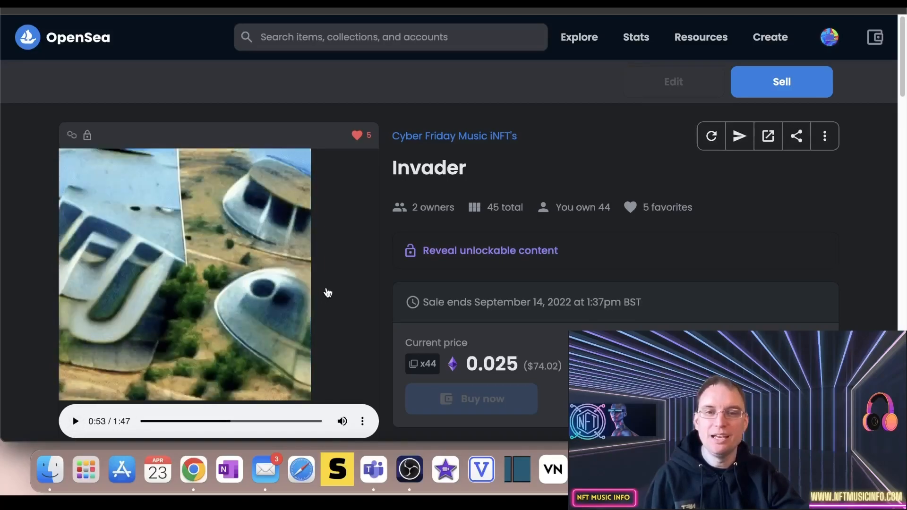
mouse_move(387, 367)
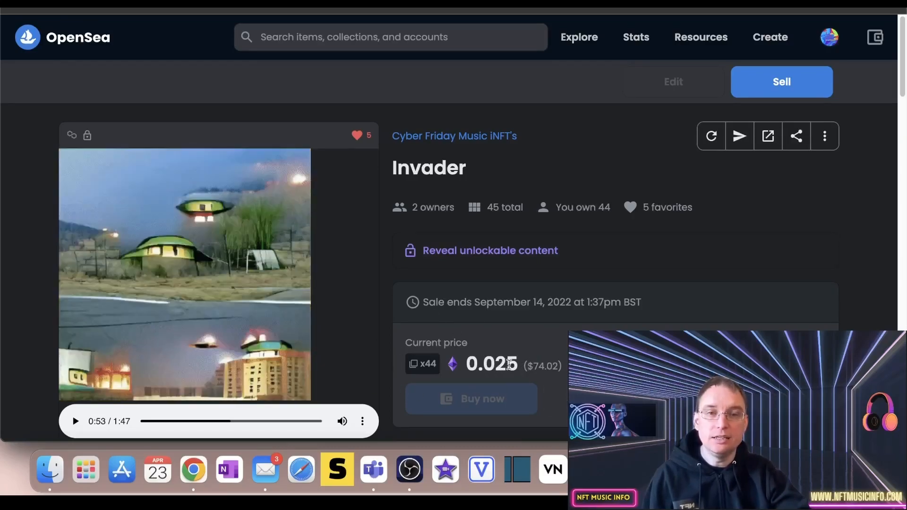
mouse_move(423, 363)
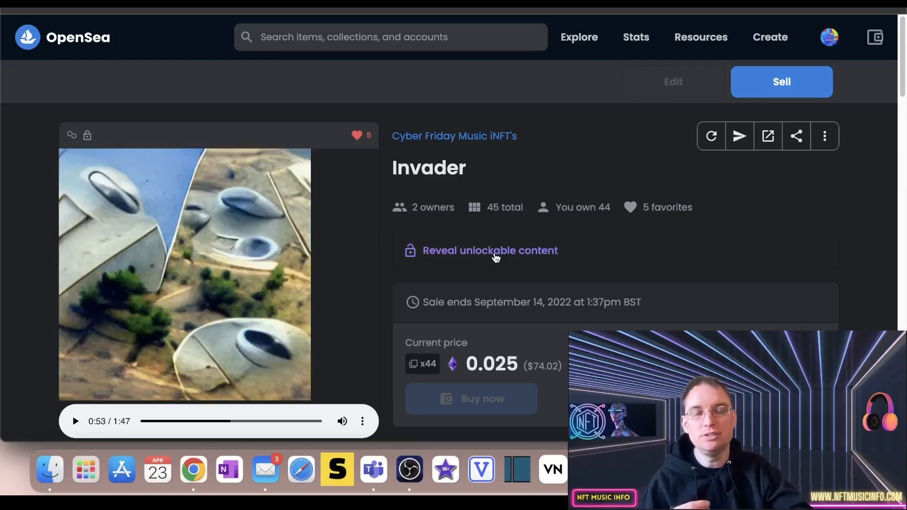
scroll(down, 3)
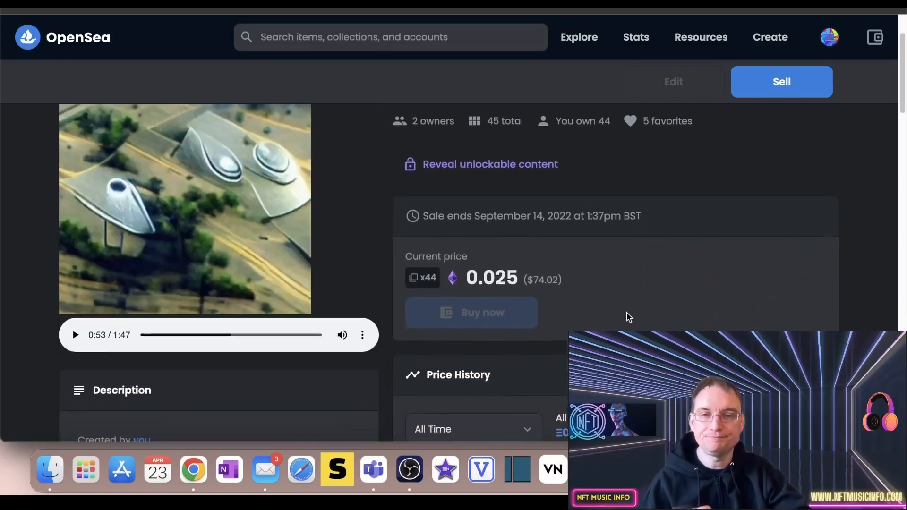
scroll(down, 3)
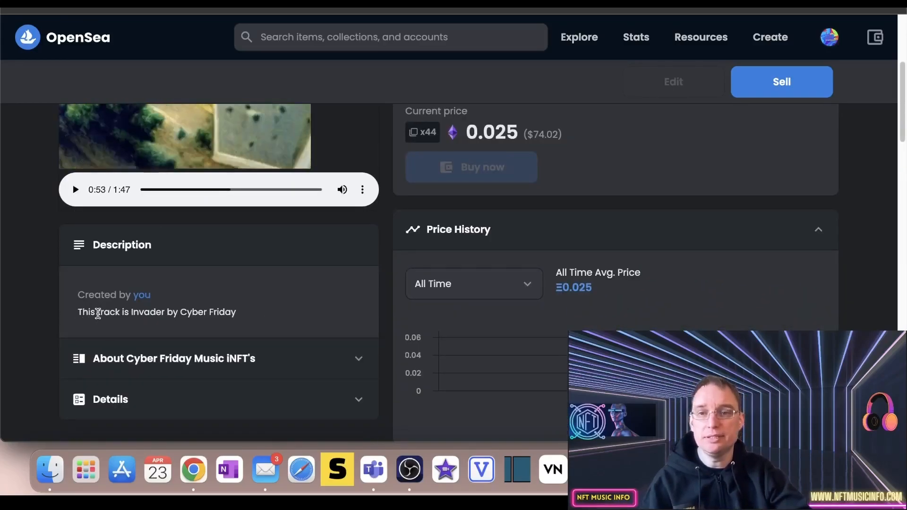
mouse_move(252, 314)
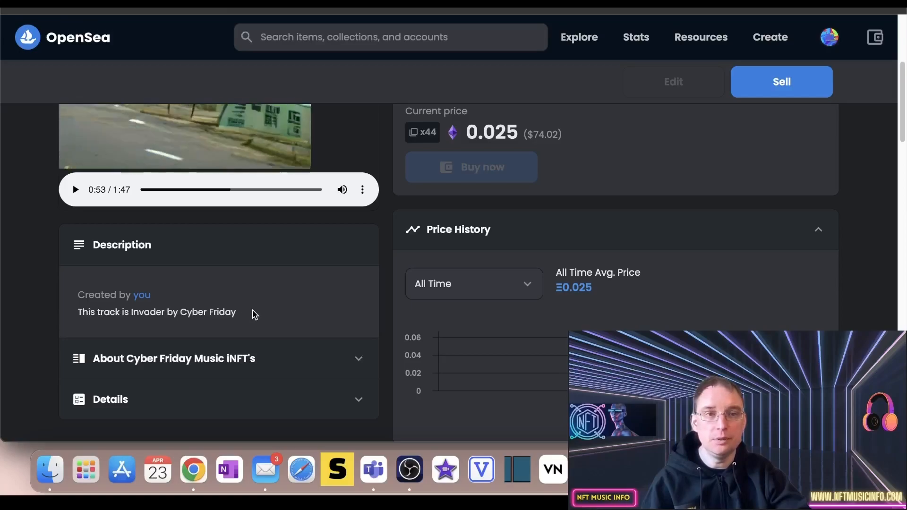
scroll(up, 3)
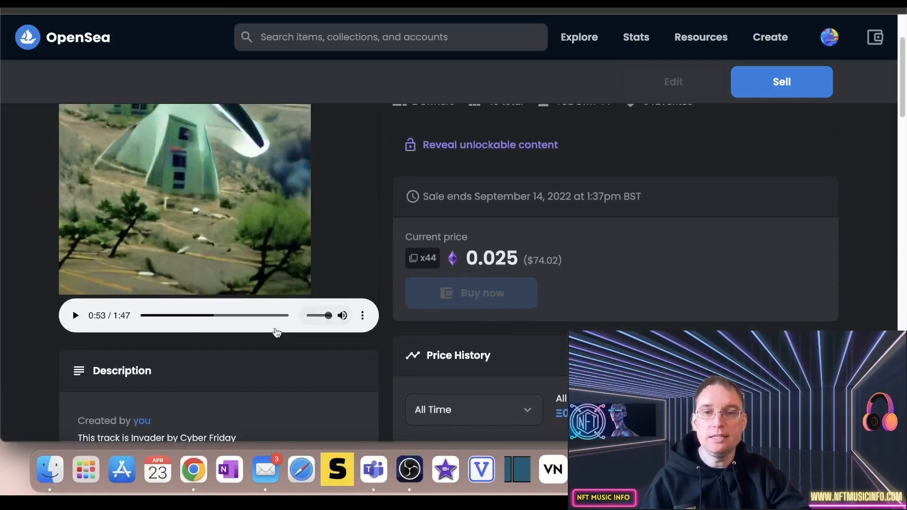
scroll(up, 3)
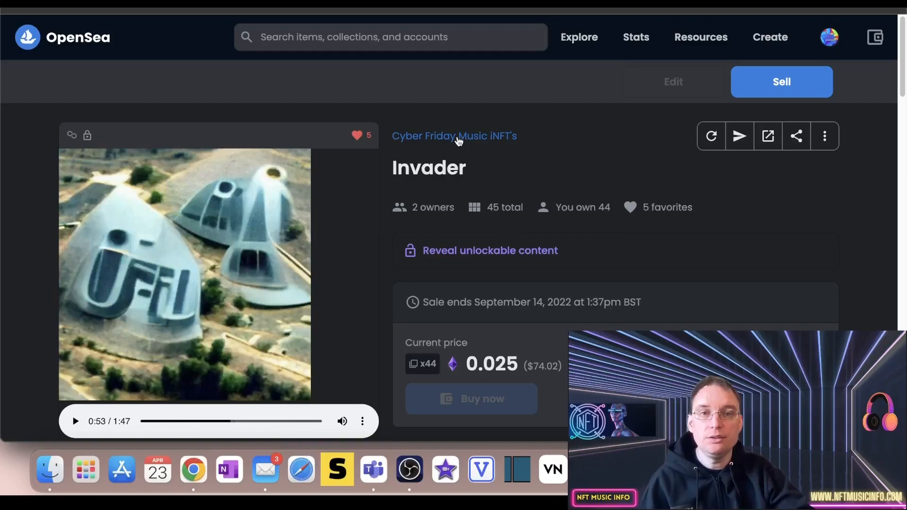
- Open the collection's Ethereum item, skip ahead in its track, and pause at 1:47
click(454, 135)
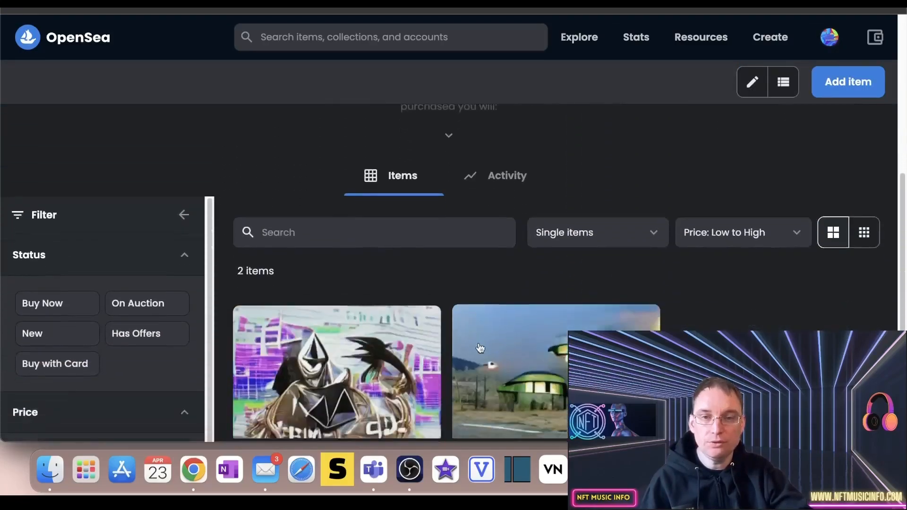
scroll(down, 3)
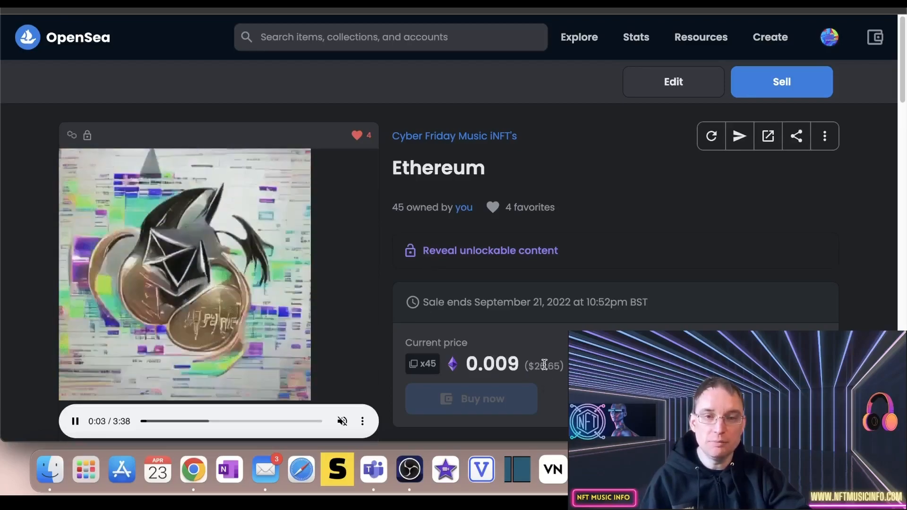
scroll(down, 3)
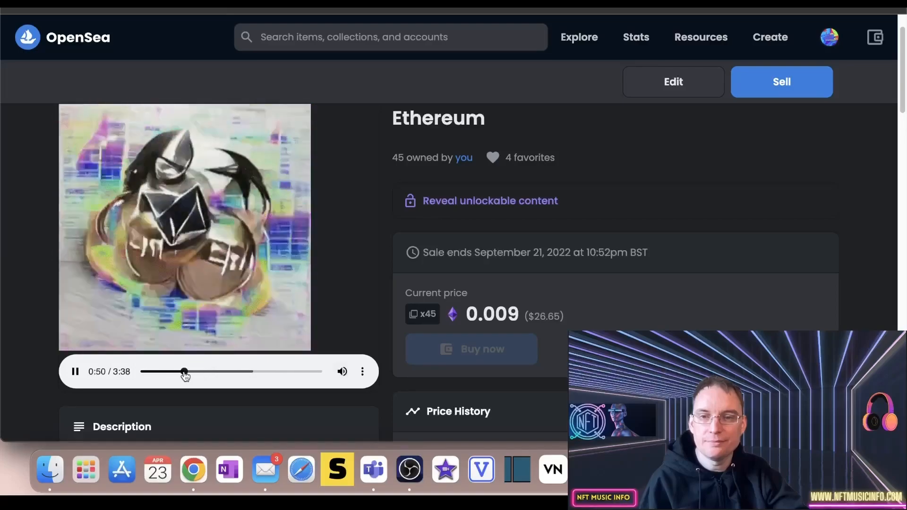
click(221, 371)
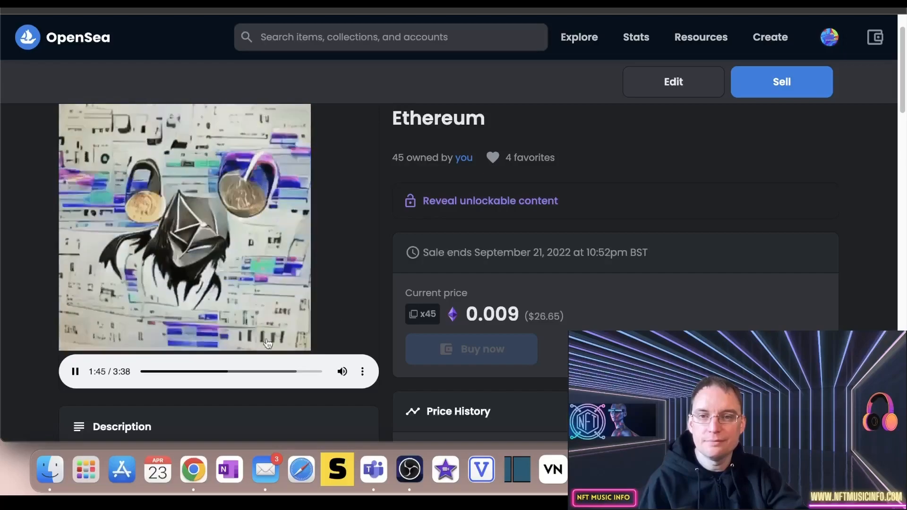
mouse_move(76, 372)
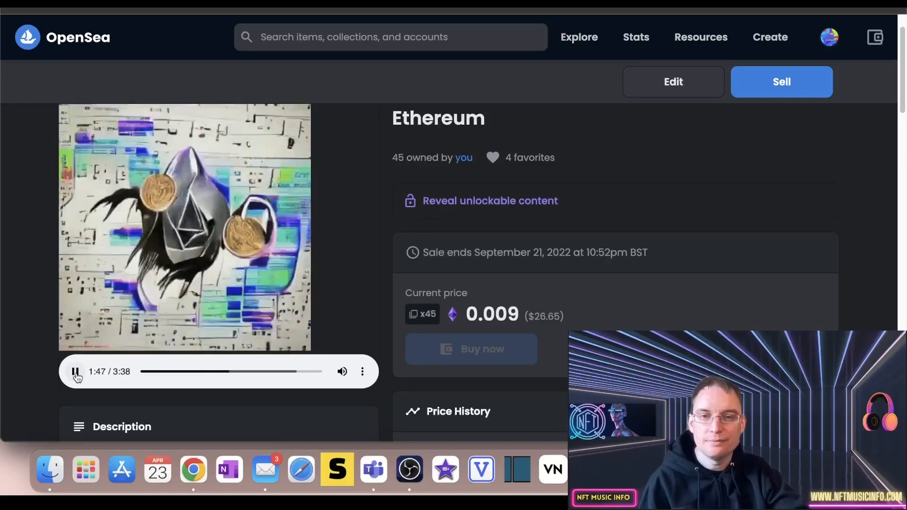
click(75, 371)
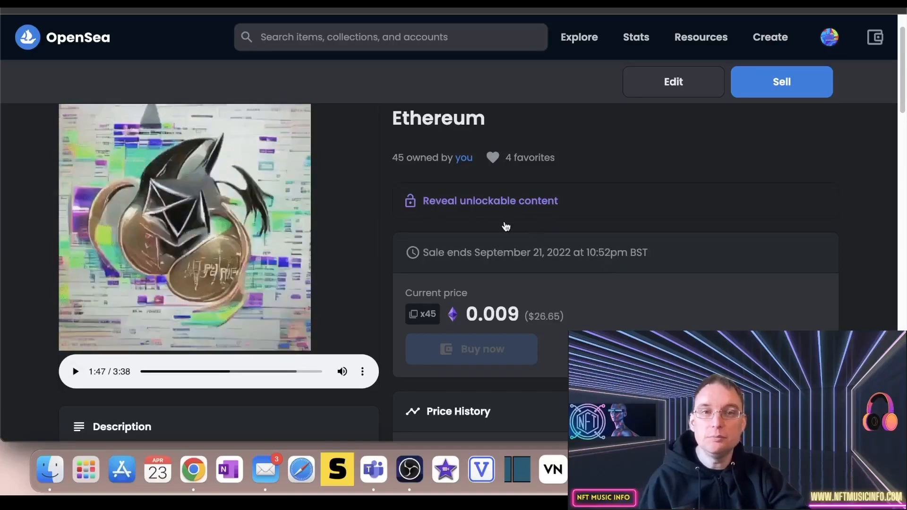
scroll(down, 3)
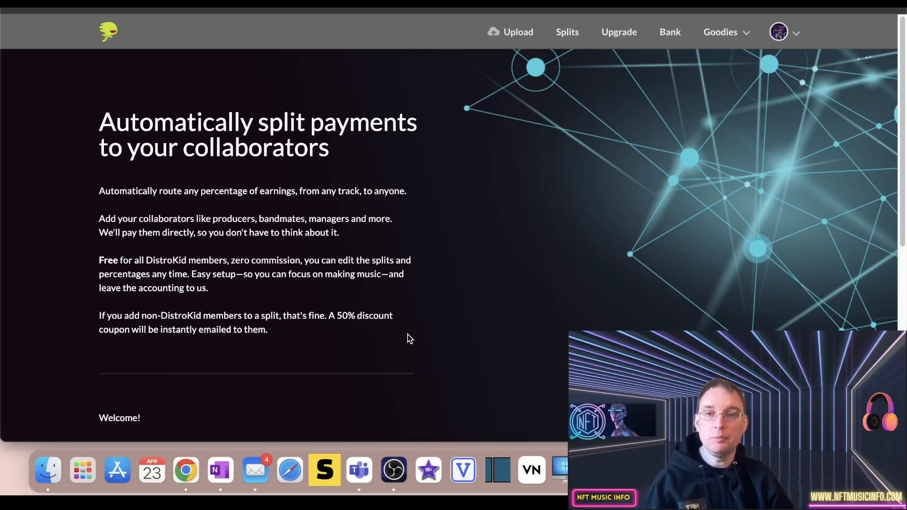
- Scroll DistroKid's Splits page down to the welcome note and 'Got an invite code?' link
scroll(down, 3)
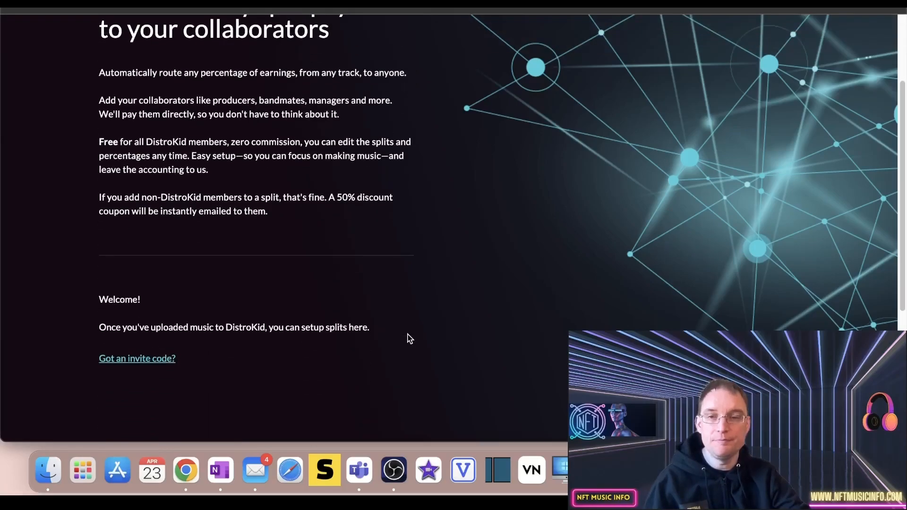
- Scroll up RouteNote's revenue share page to reach the Distribution menu
scroll(up, 3)
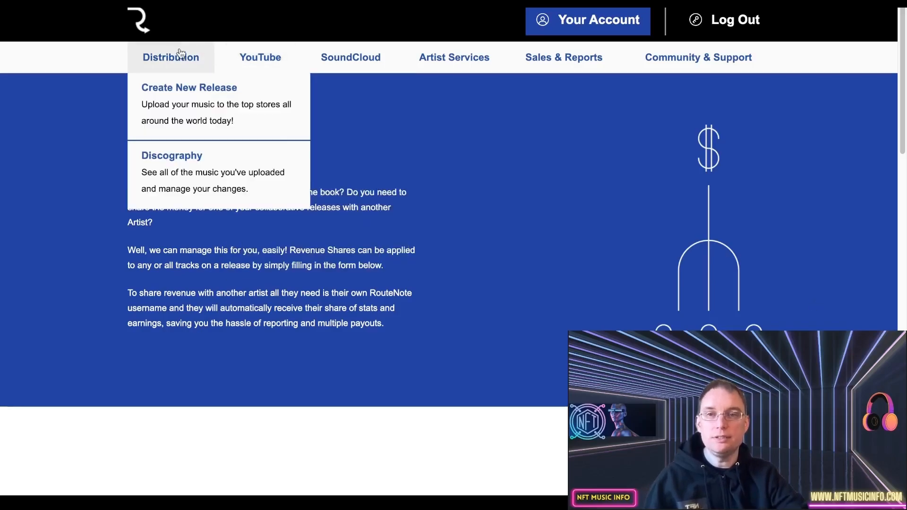
- Choose Create New Release to load the form asking for UPC/EAN and release title
click(188, 88)
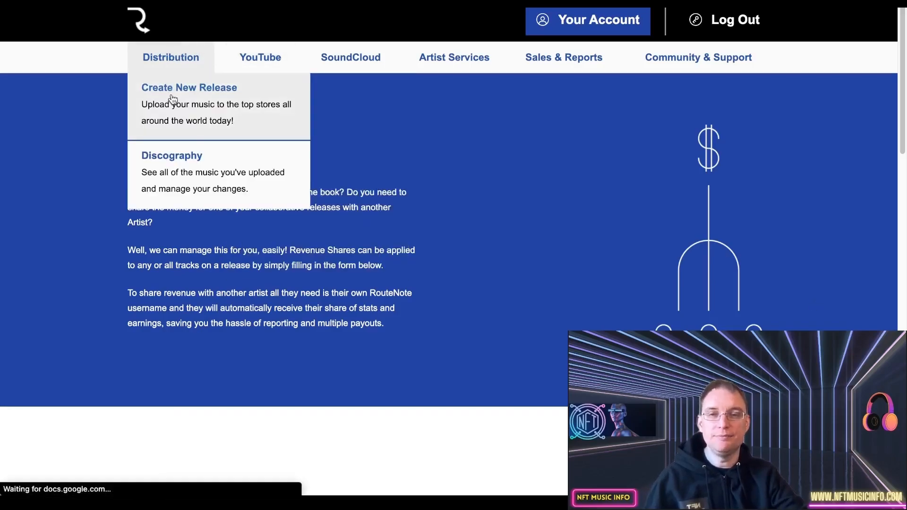
click(189, 88)
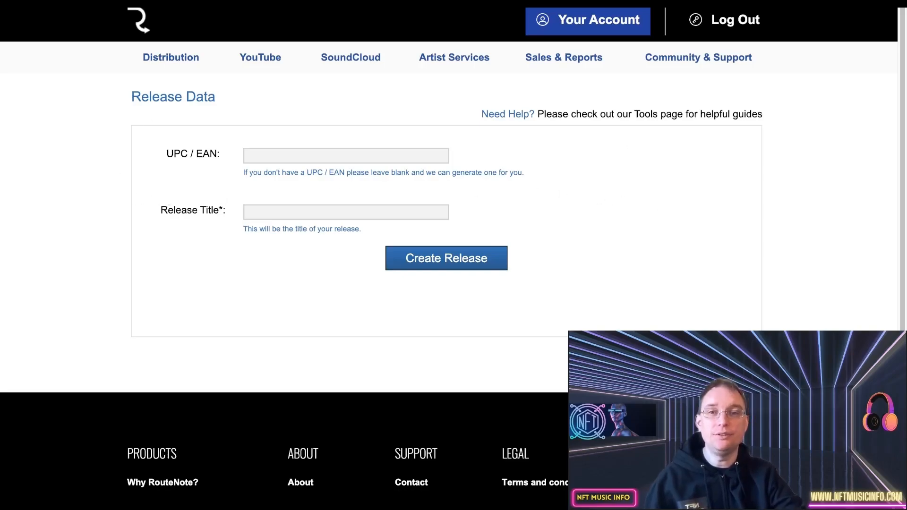
mouse_move(360, 260)
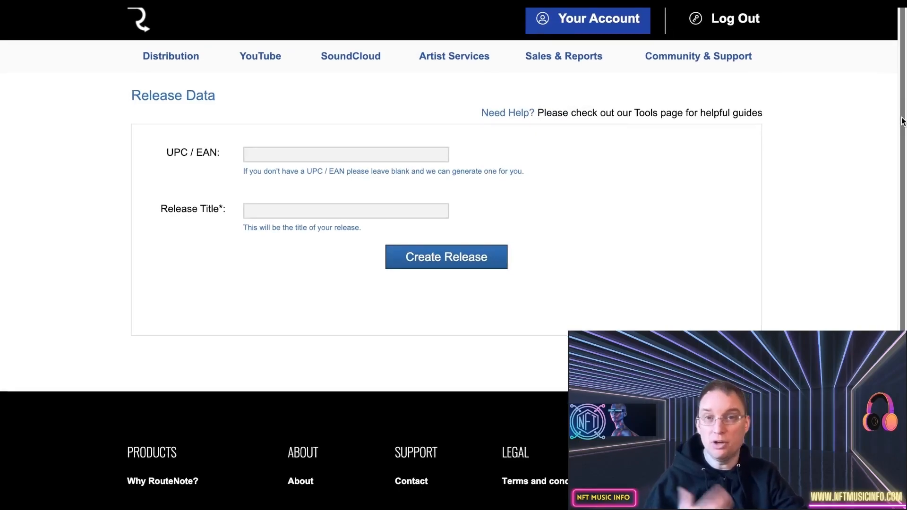
mouse_move(231, 59)
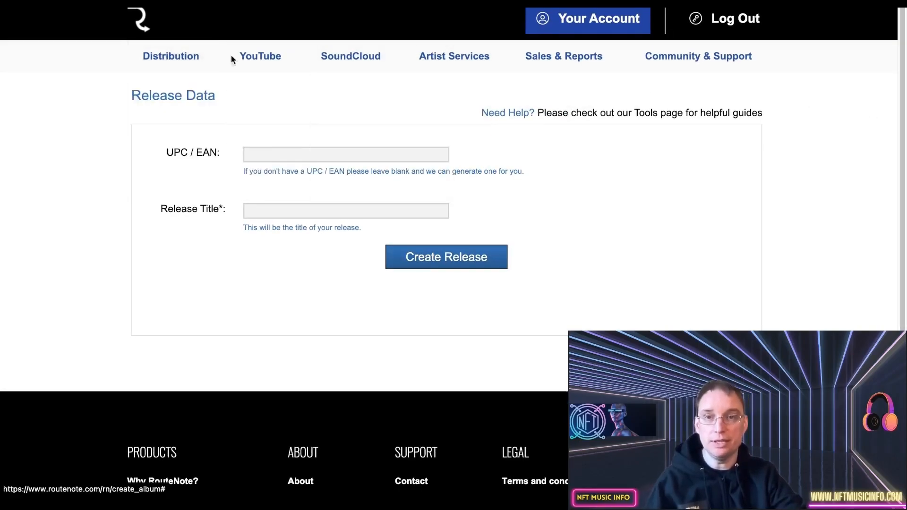
- Go to the Revenue sharing page through the Artist Services menu
click(454, 56)
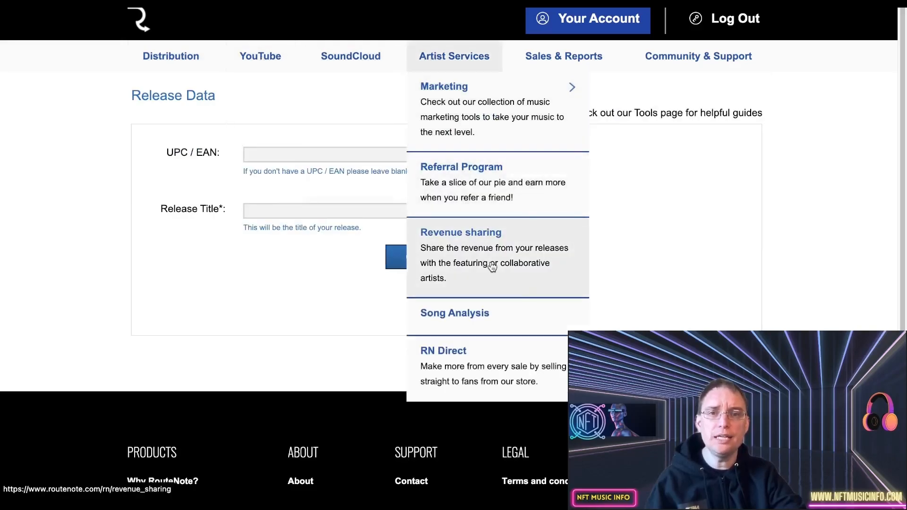
scroll(up, 3)
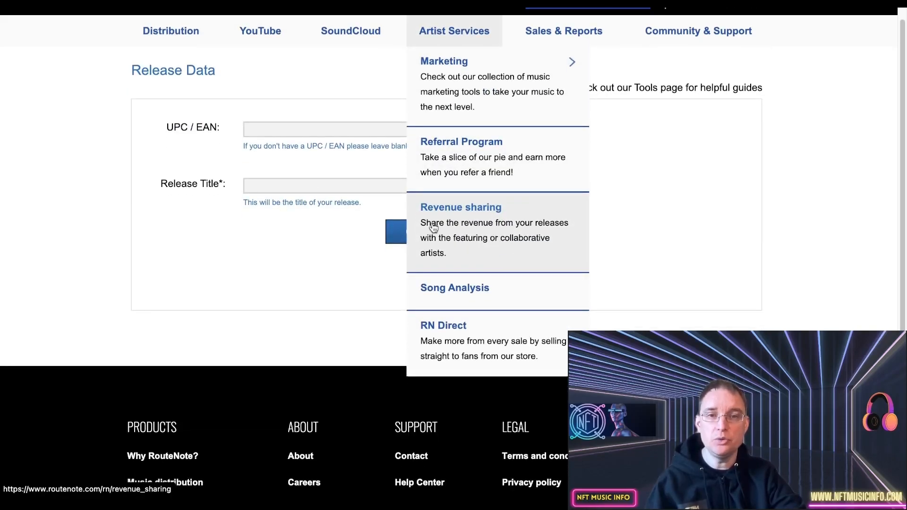
click(461, 207)
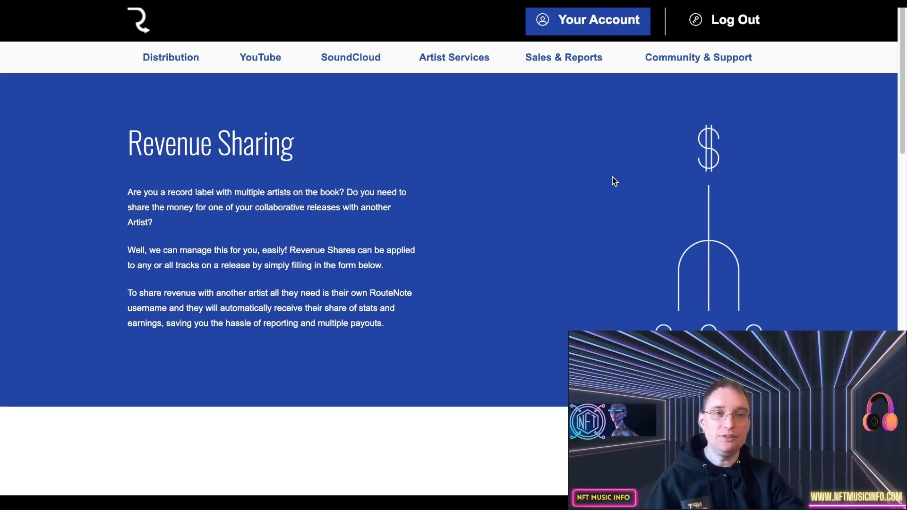
- Scroll to the embedded Revenue Share Application form and read its submission rules
scroll(down, 3)
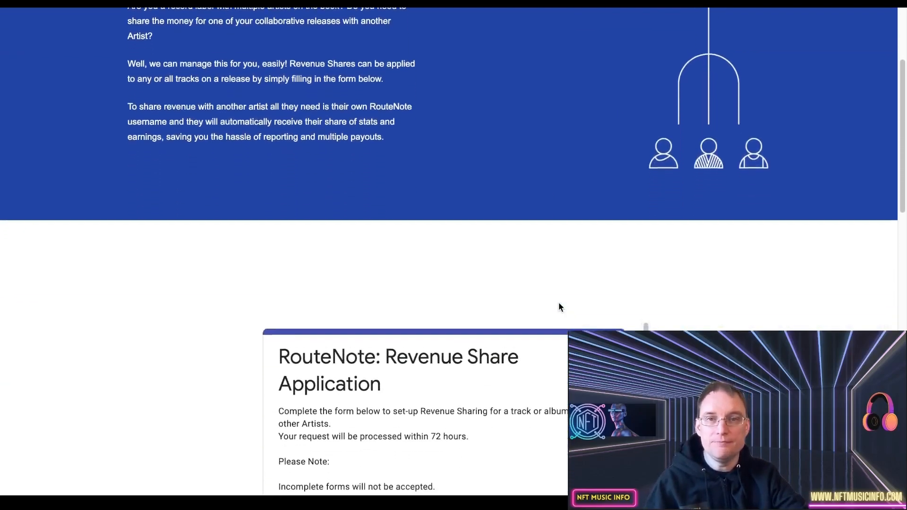
scroll(down, 3)
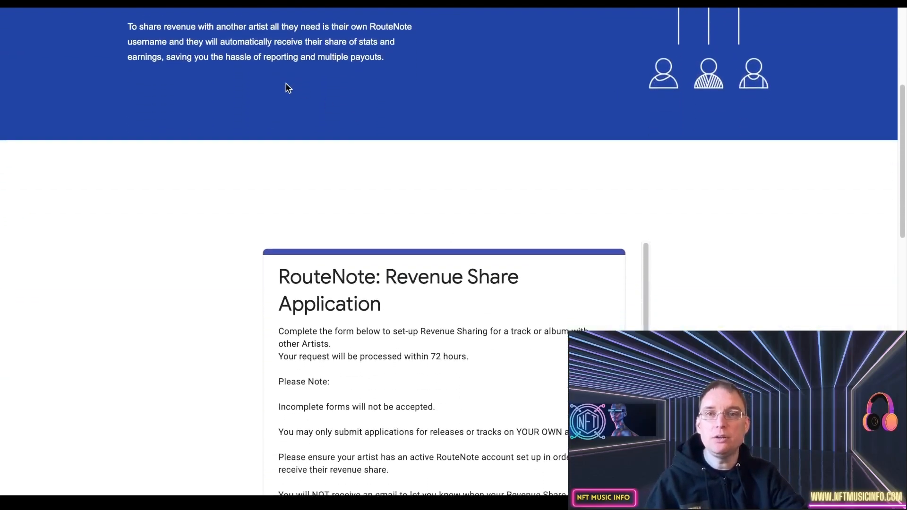
mouse_move(345, 26)
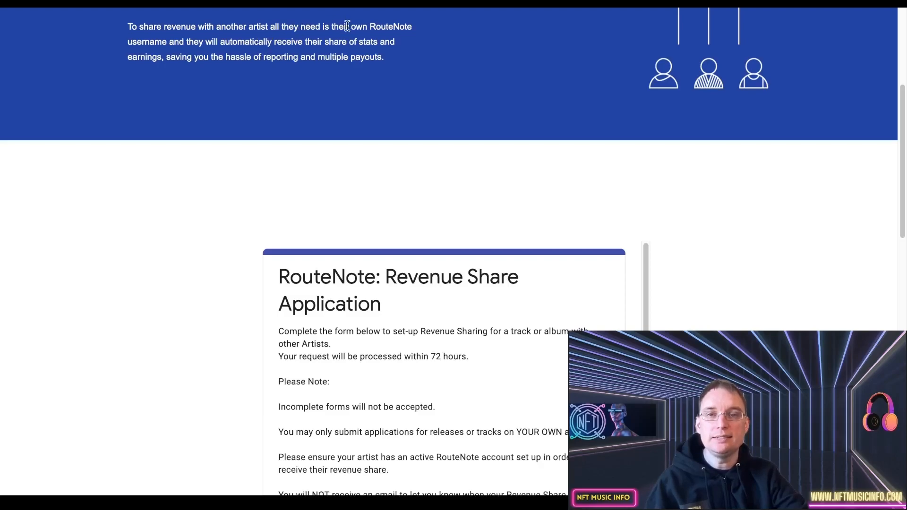
mouse_move(226, 101)
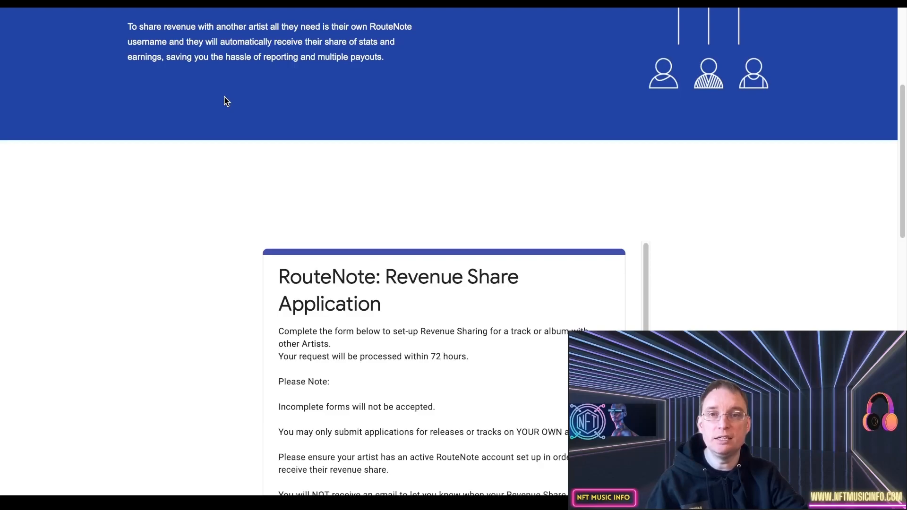
mouse_move(776, 261)
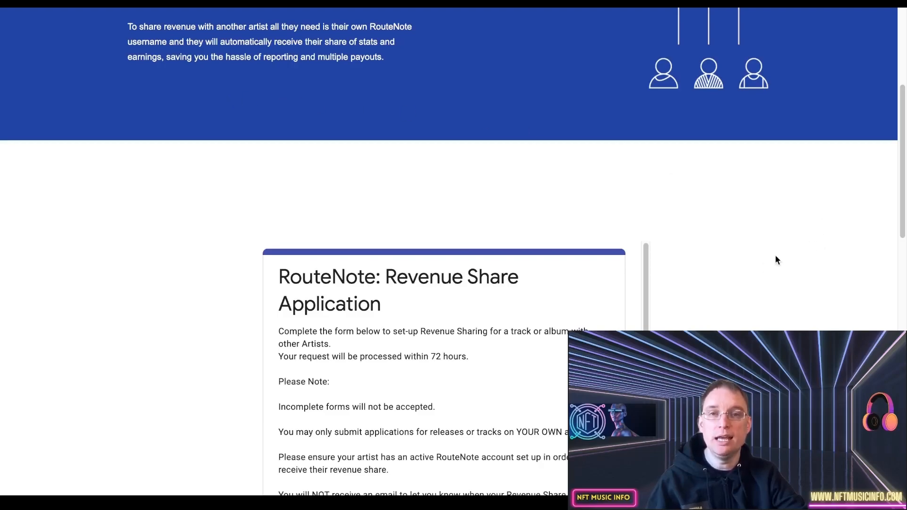
scroll(down, 3)
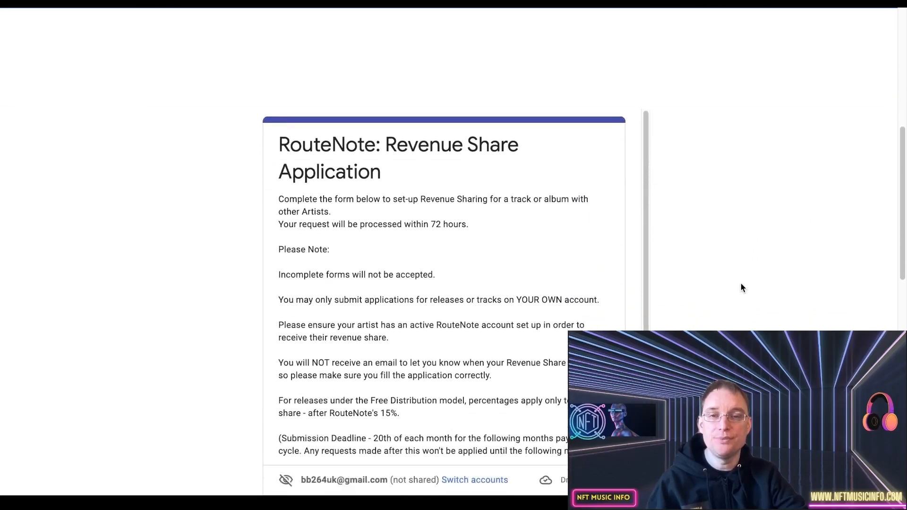
scroll(down, 3)
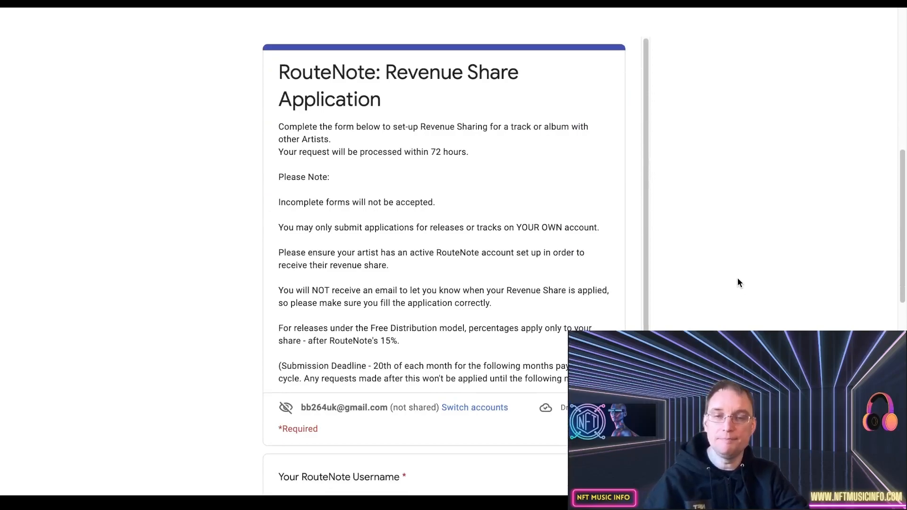
scroll(up, 3)
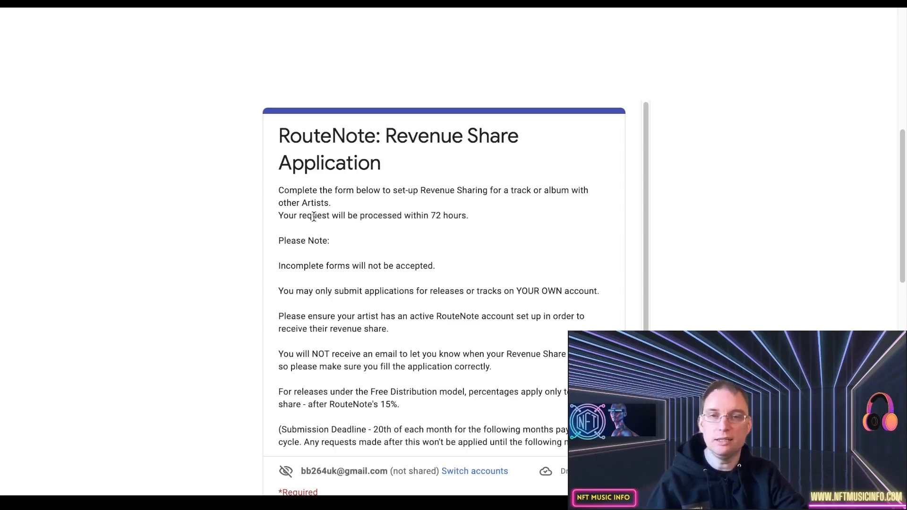
mouse_move(629, 278)
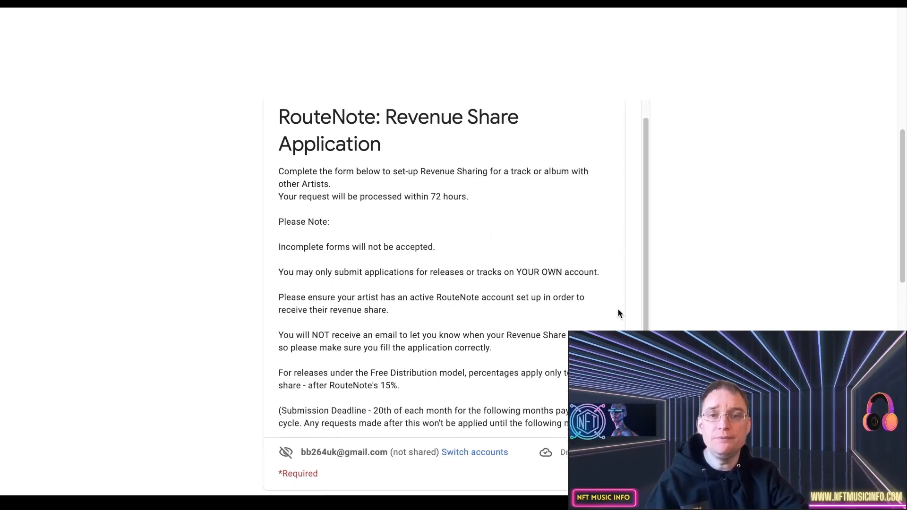
scroll(down, 3)
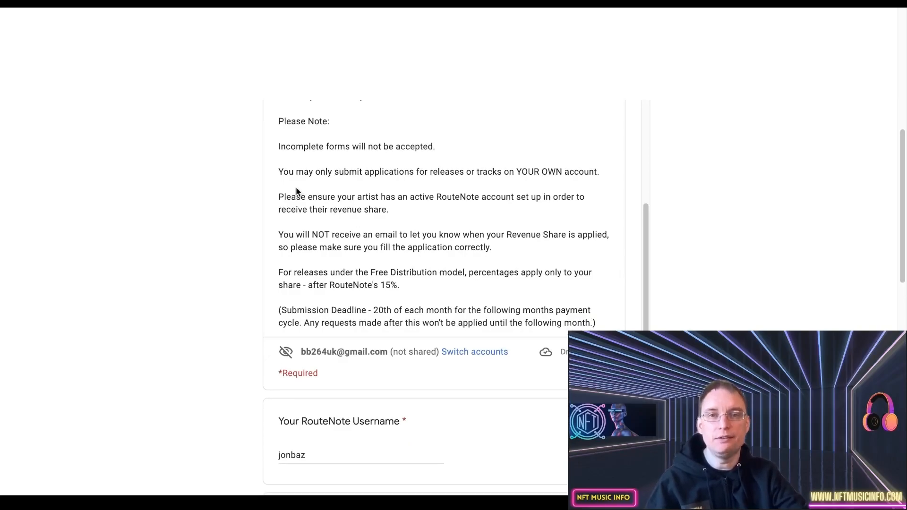
mouse_move(309, 175)
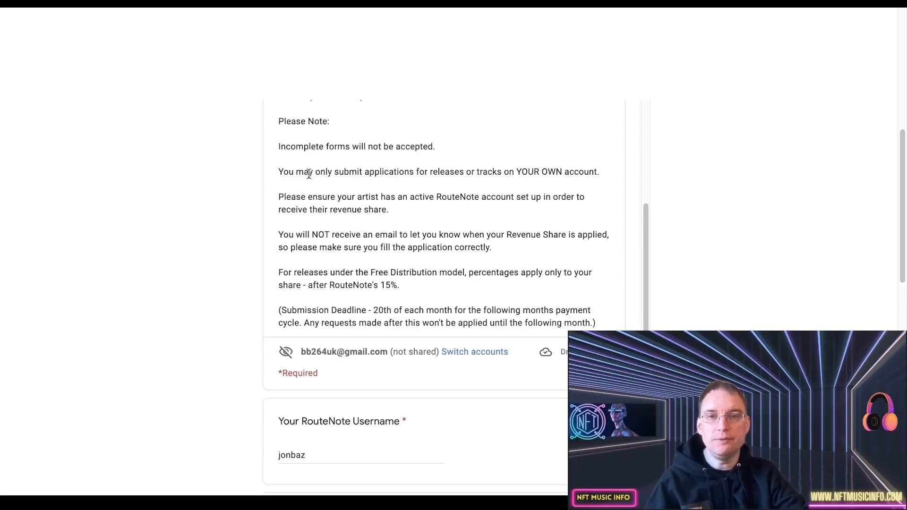
scroll(up, 3)
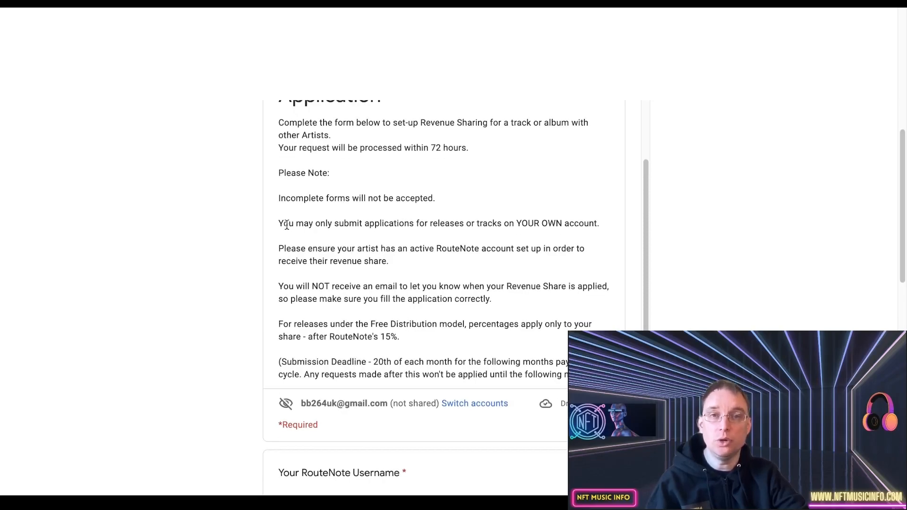
mouse_move(437, 262)
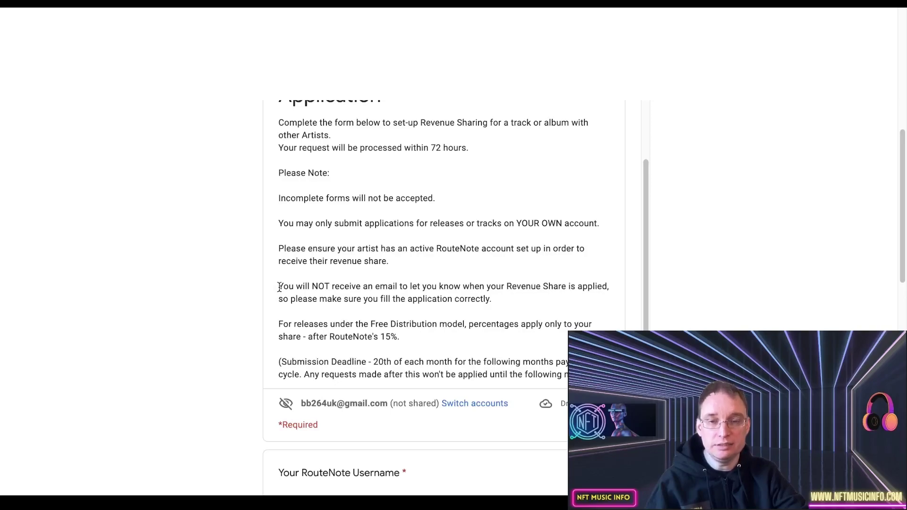
mouse_move(550, 303)
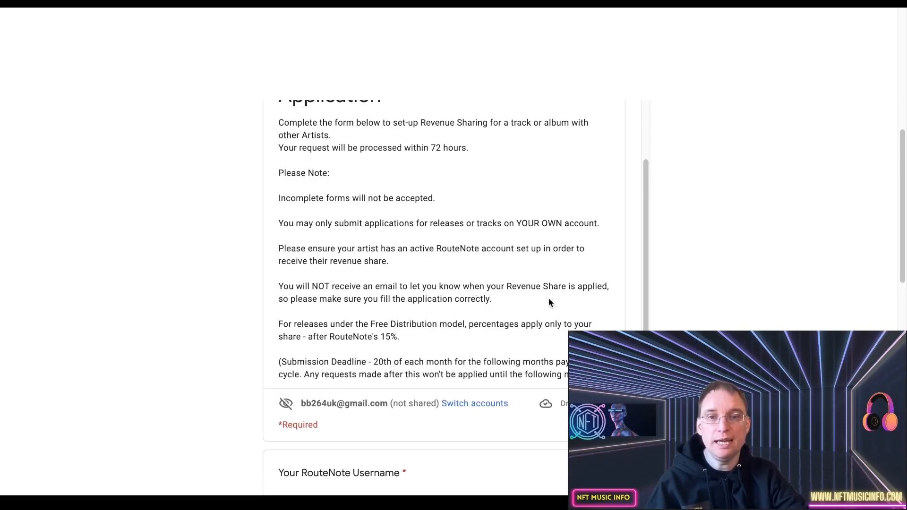
mouse_move(394, 329)
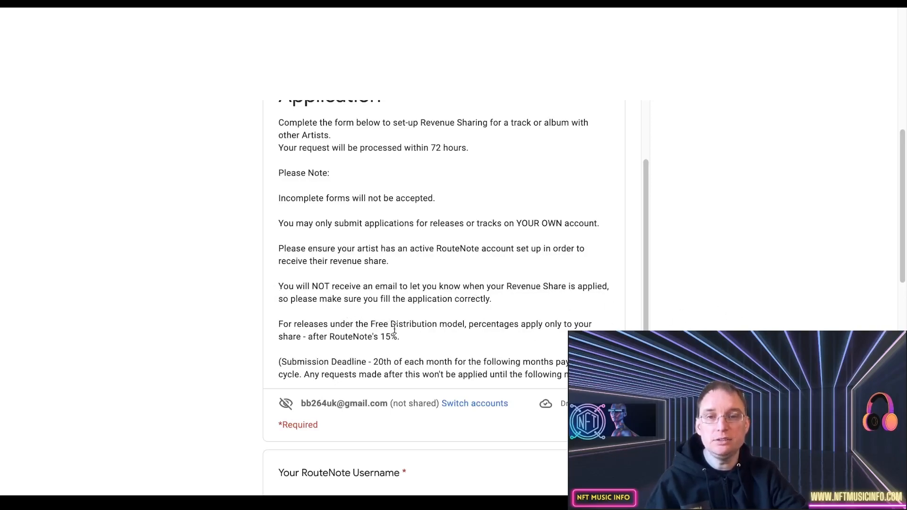
mouse_move(451, 339)
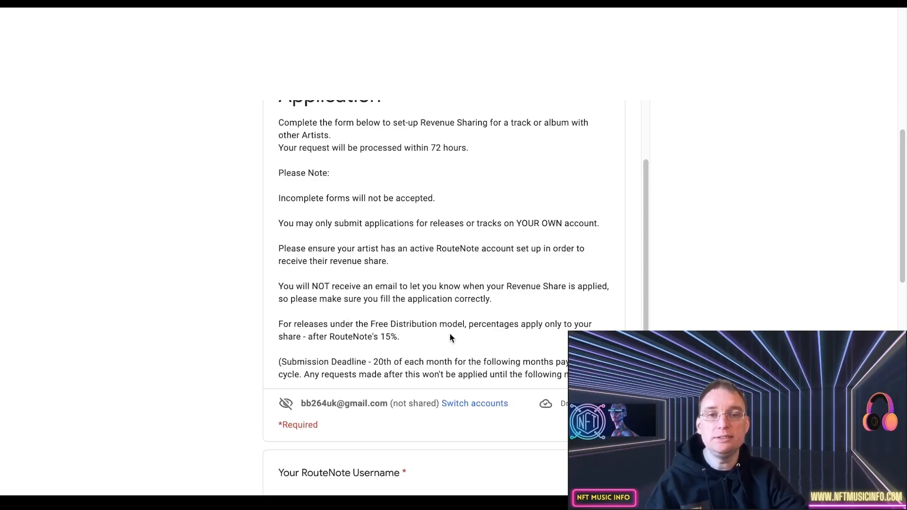
mouse_move(384, 341)
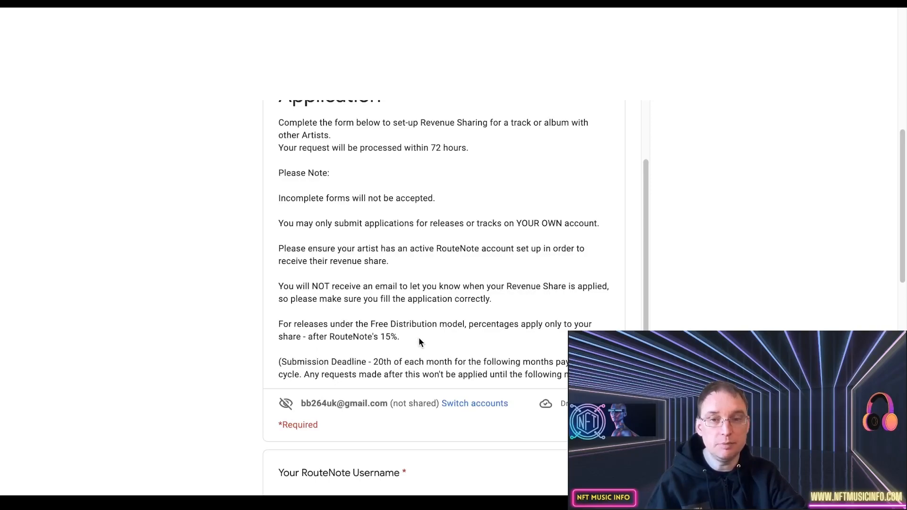
mouse_move(382, 361)
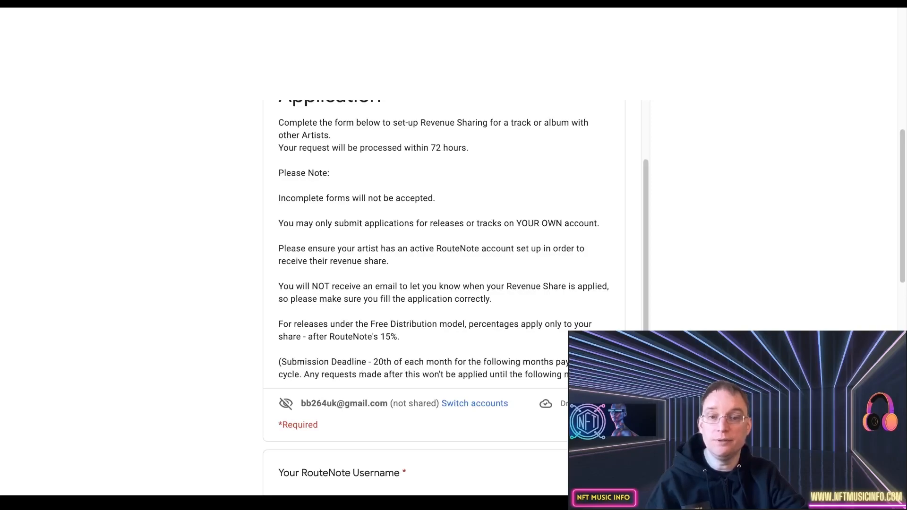
- Scroll to the Revenue Share Data page asking for artist usernames and percentages
scroll(down, 3)
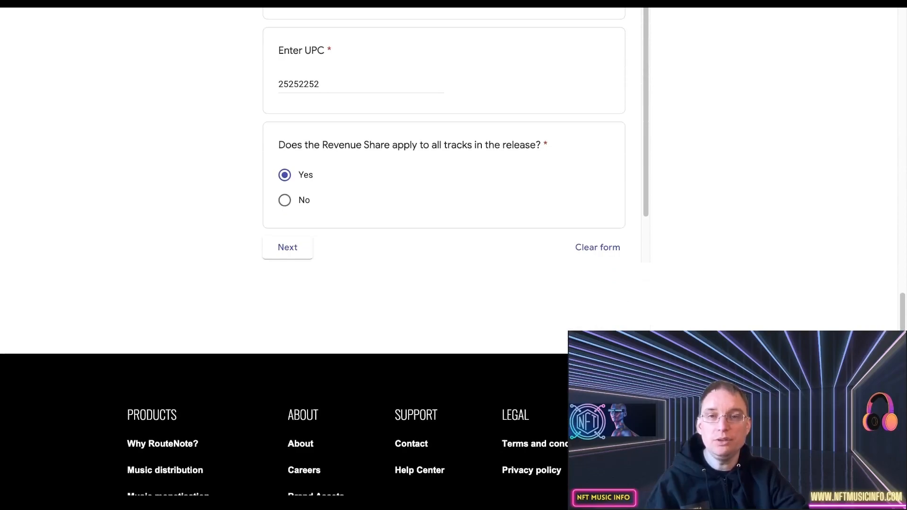
scroll(down, 3)
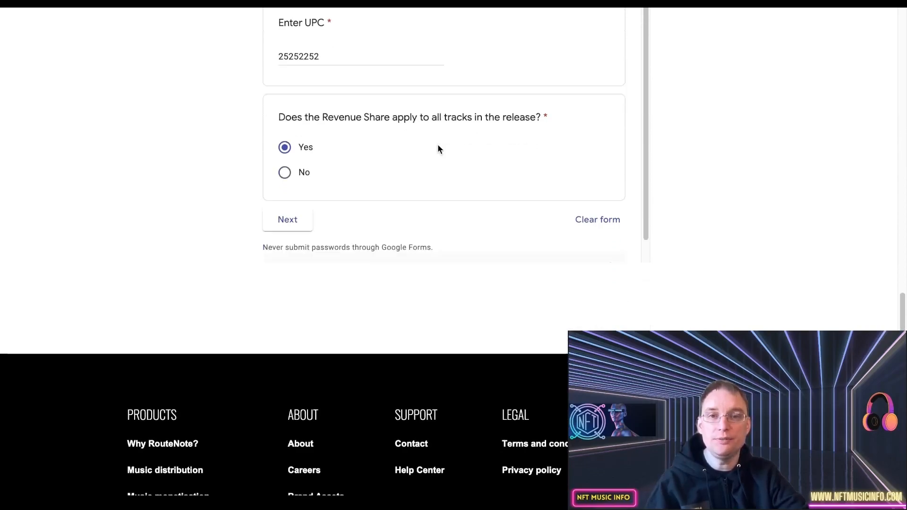
scroll(down, 3)
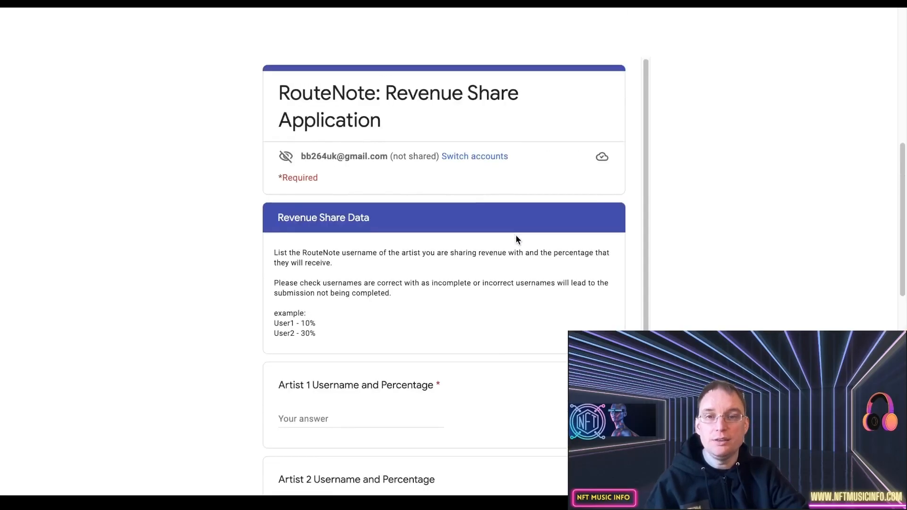
- Scroll through the Artist 1–3, extra artists and email fields down to Submit
scroll(down, 3)
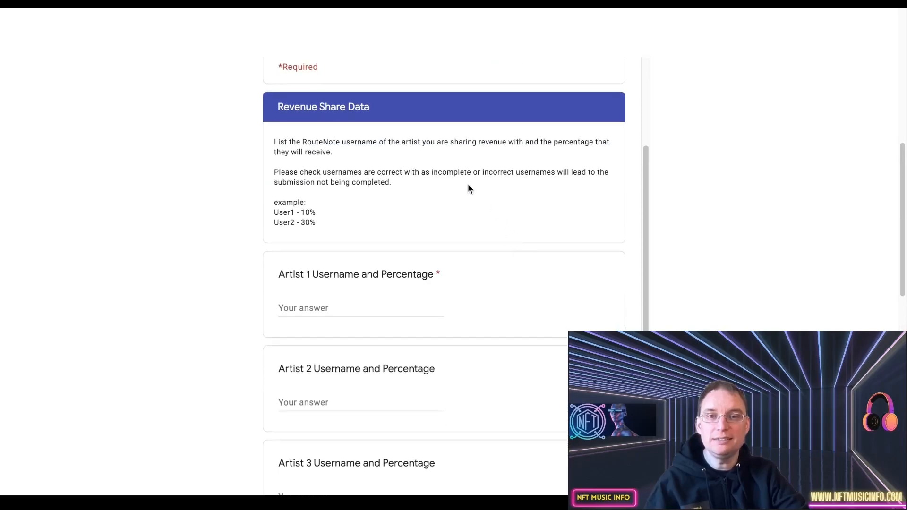
mouse_move(411, 142)
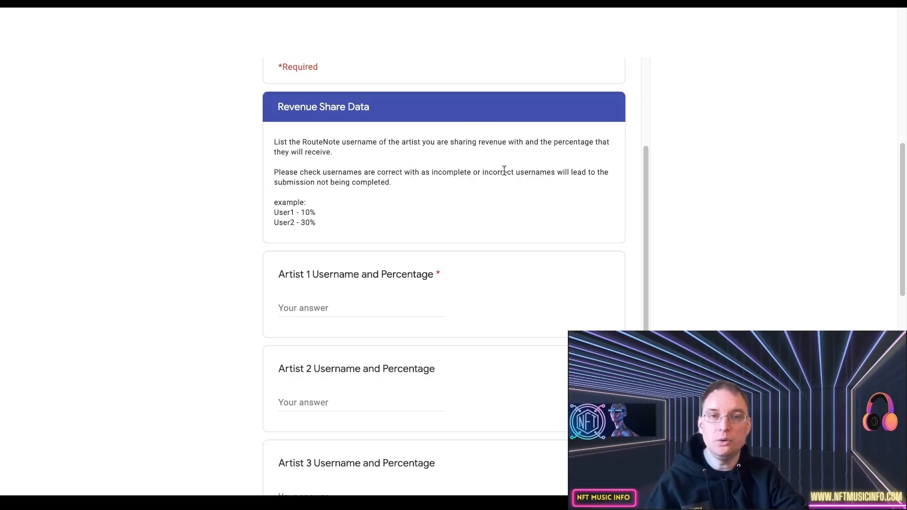
mouse_move(358, 180)
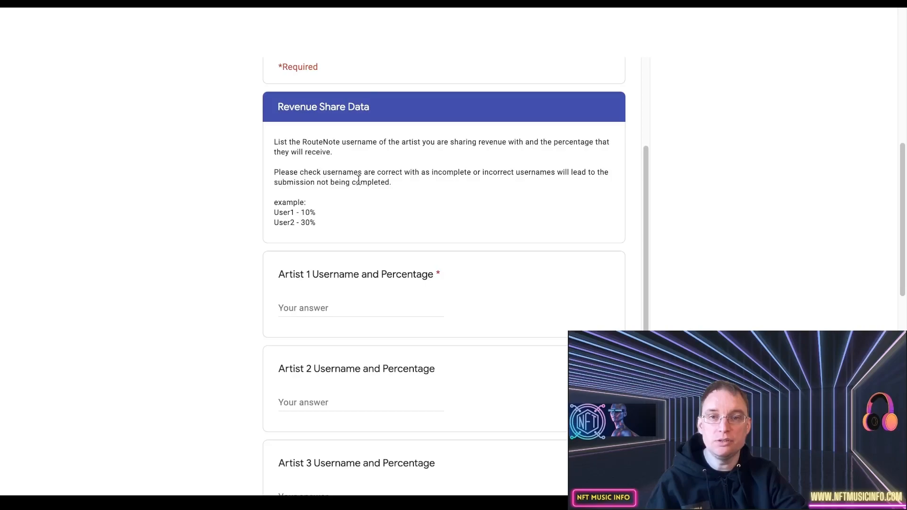
mouse_move(316, 216)
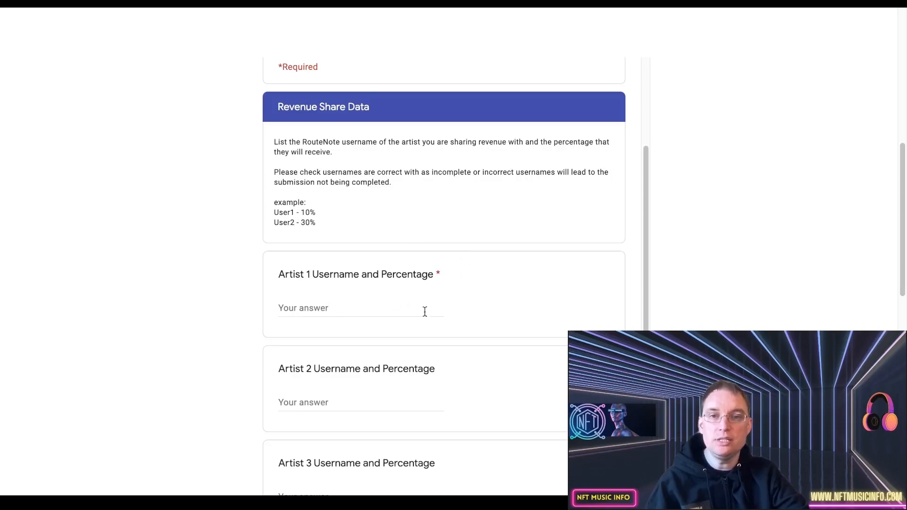
scroll(down, 3)
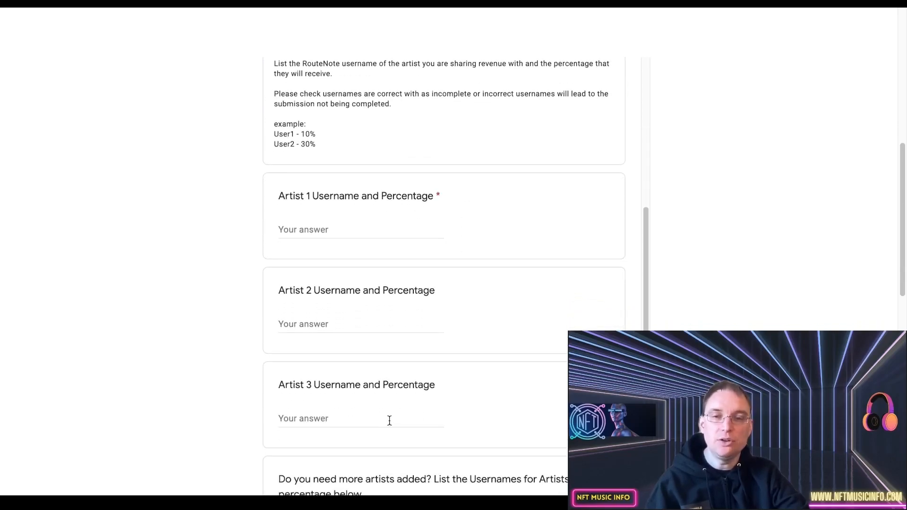
scroll(down, 3)
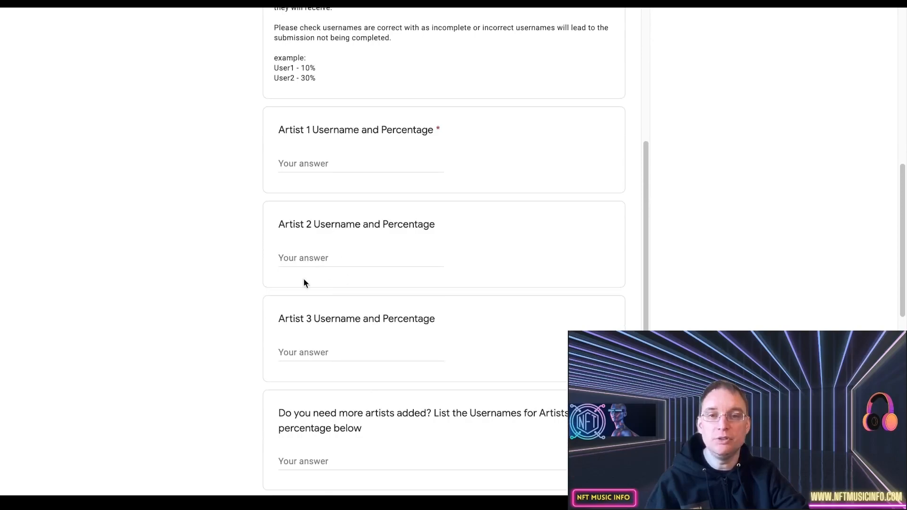
scroll(down, 3)
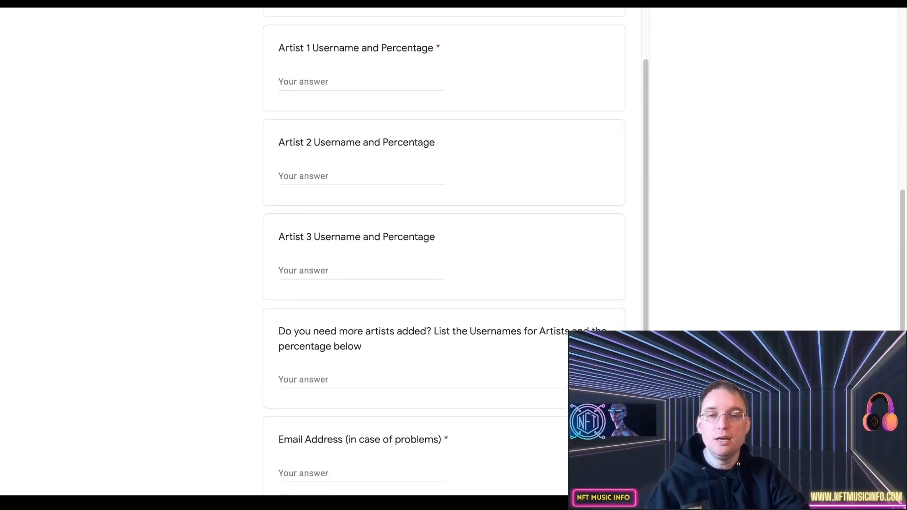
scroll(down, 3)
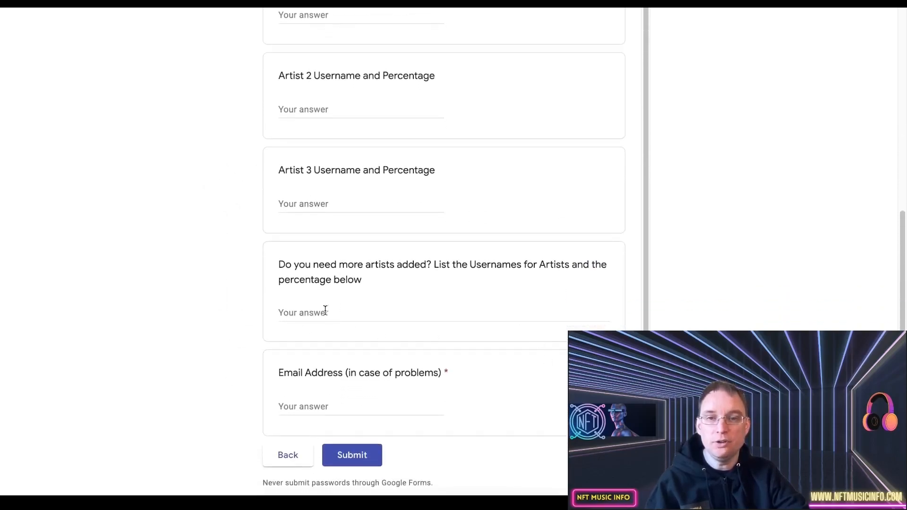
mouse_move(379, 276)
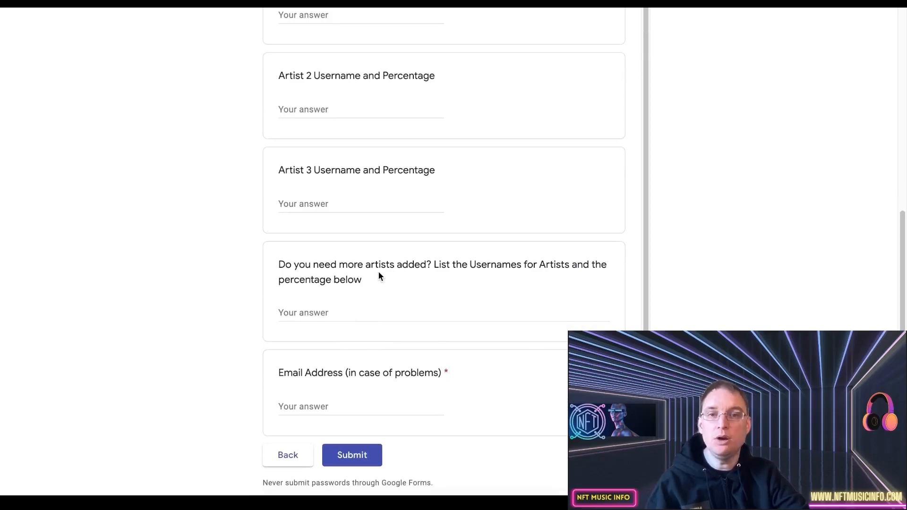
mouse_move(567, 278)
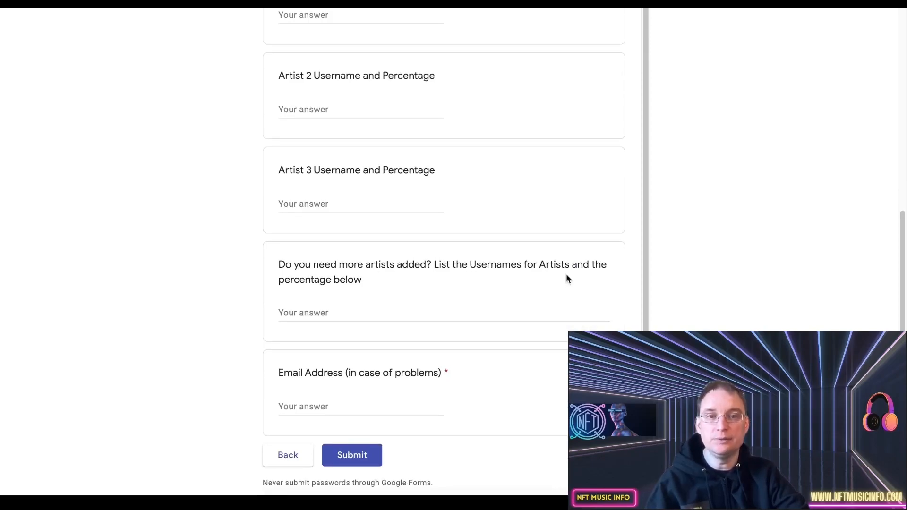
scroll(down, 3)
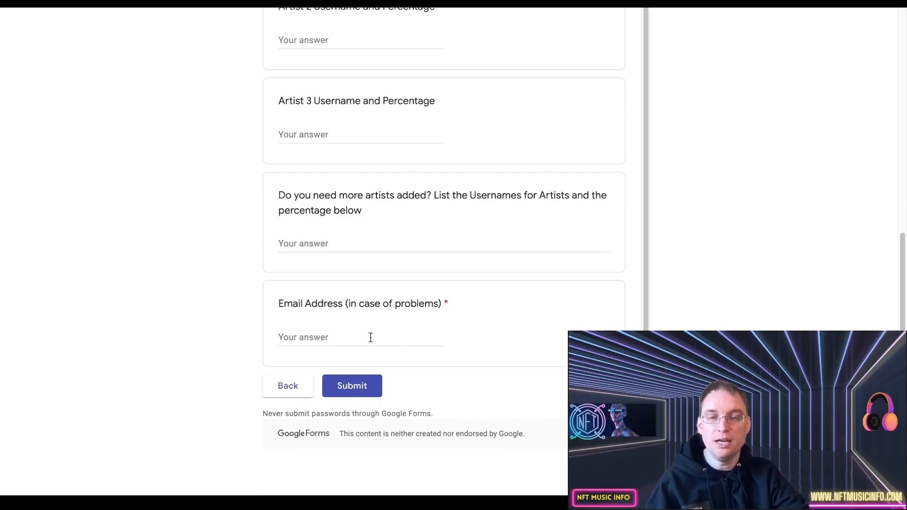
mouse_move(688, 281)
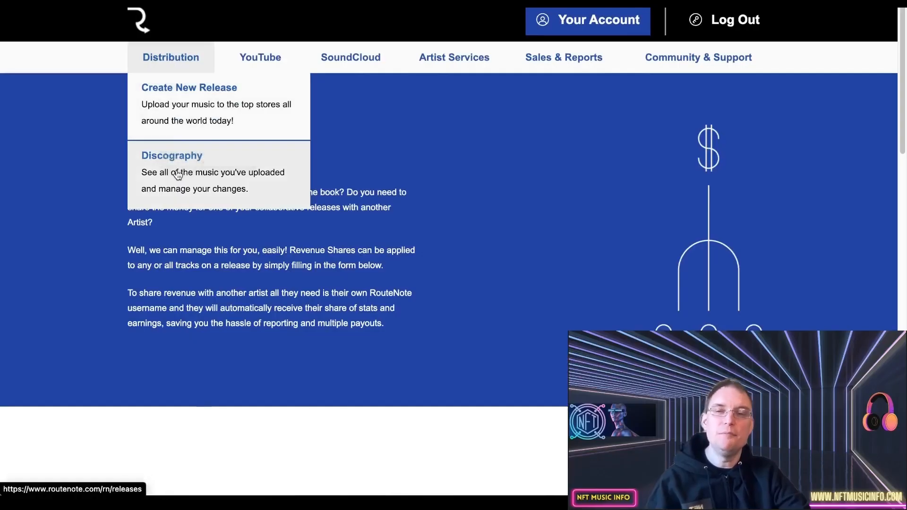
mouse_move(511, 226)
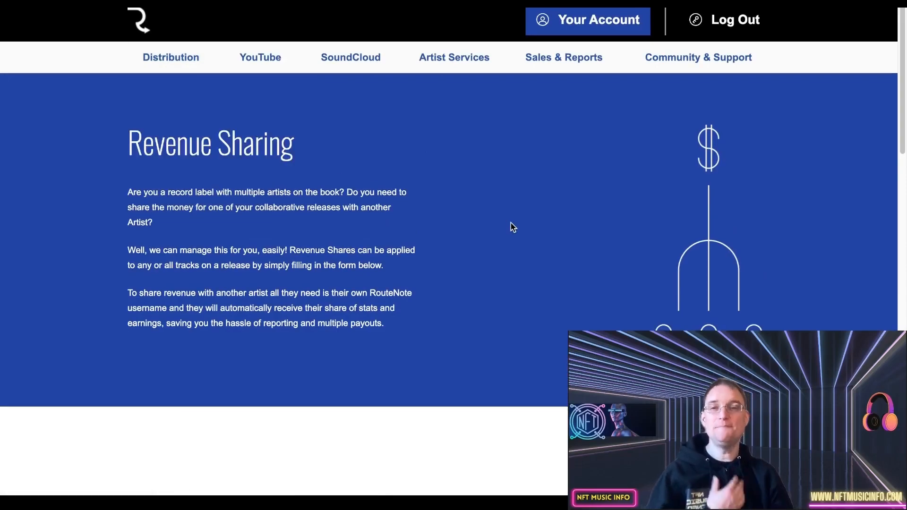